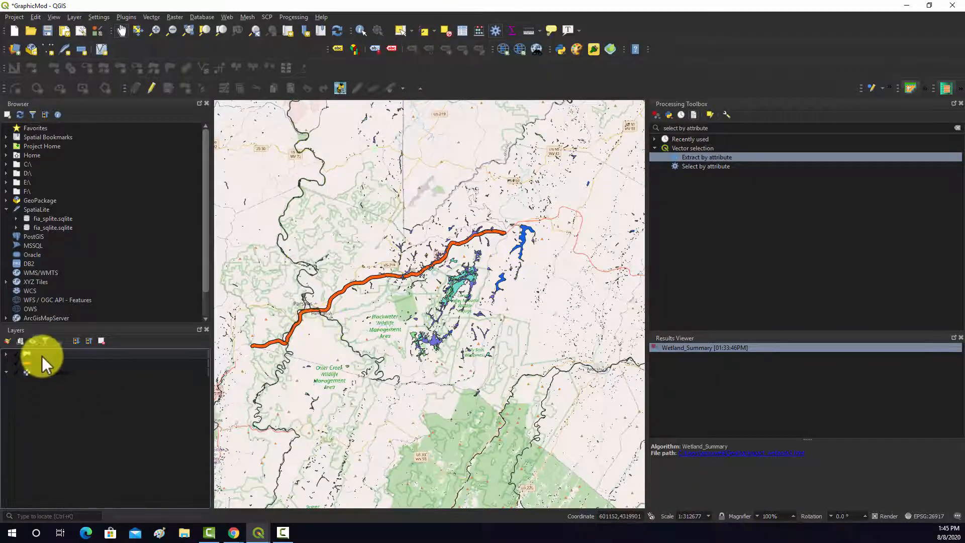
- Inspect the wetlands layer's feature records in its attribute table, then close it
right_click(43, 359)
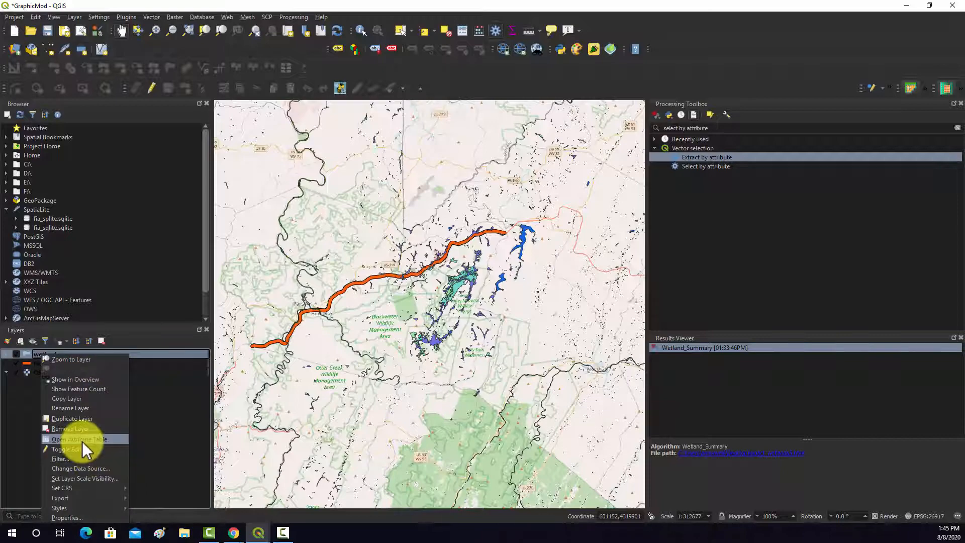
click(78, 439)
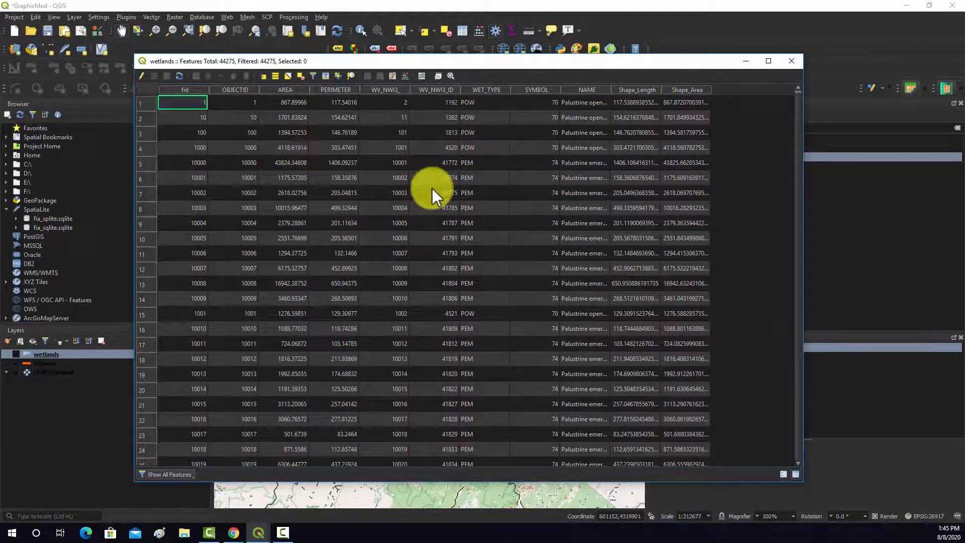
mouse_move(523, 203)
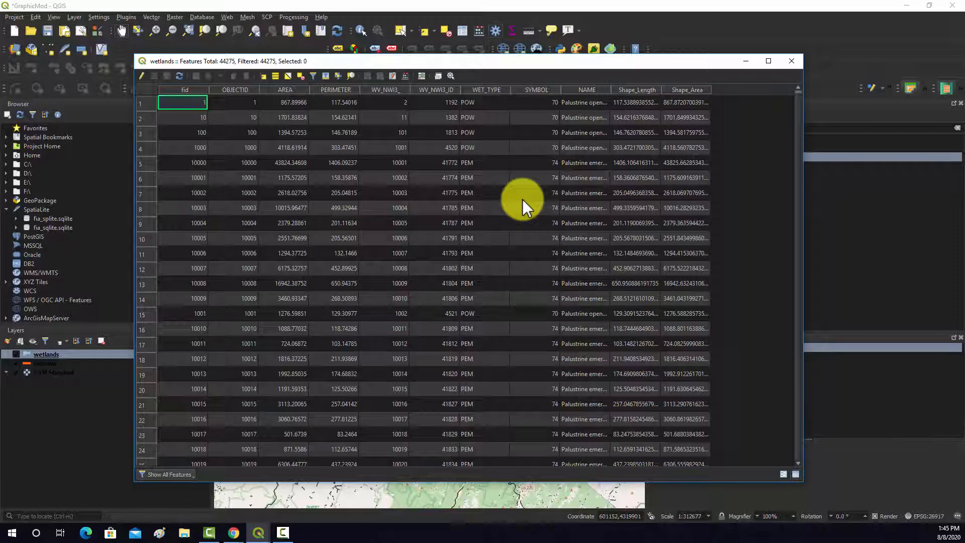
mouse_move(723, 55)
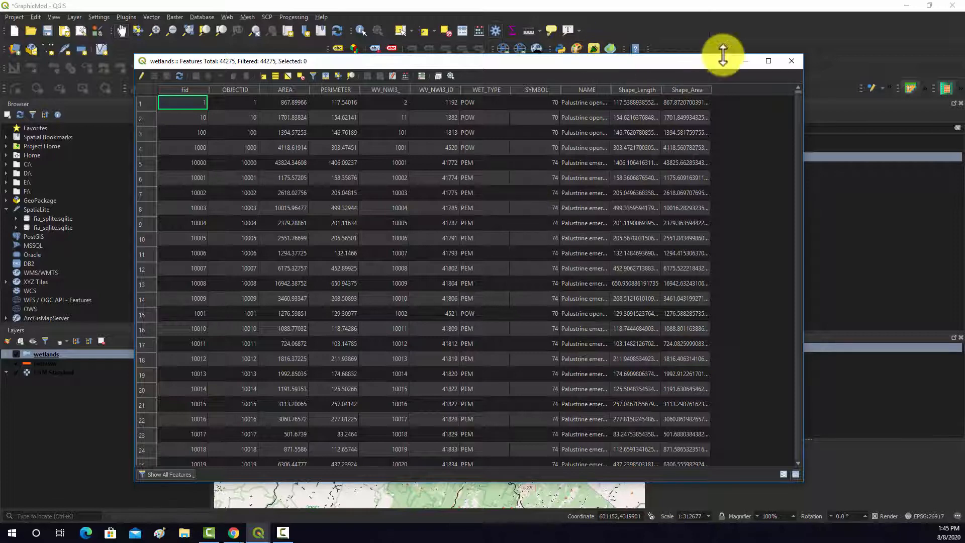
click(792, 61)
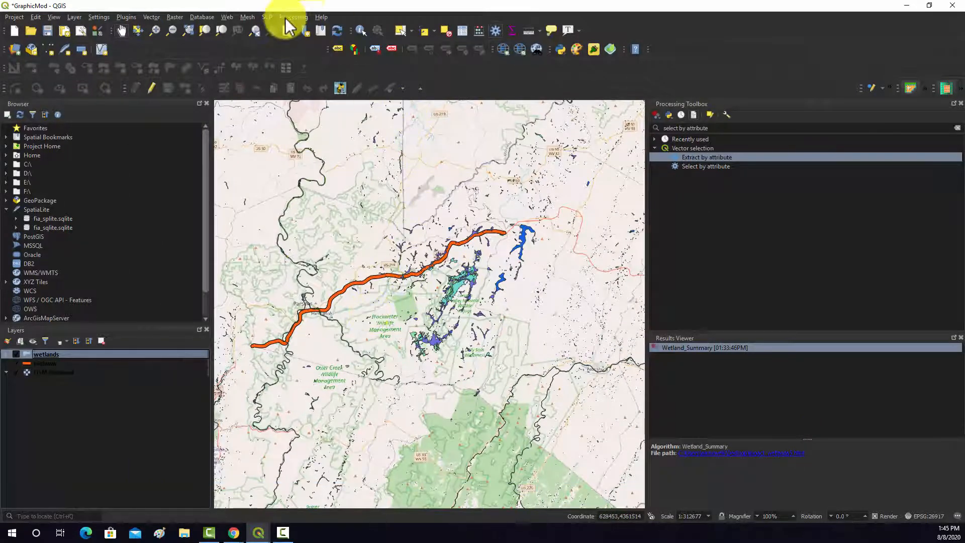
- Start a new graphical model and browse its Inputs and Algorithms lists
click(293, 16)
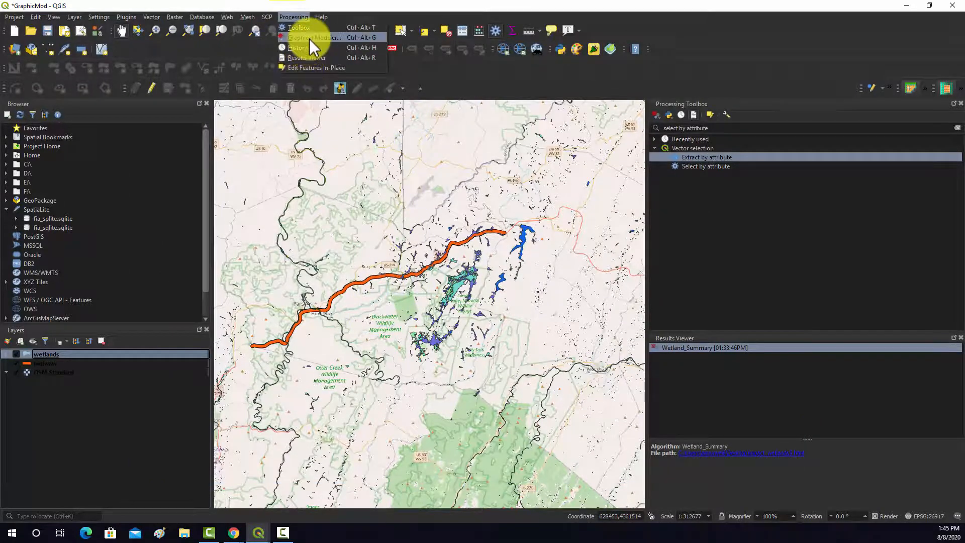
click(315, 37)
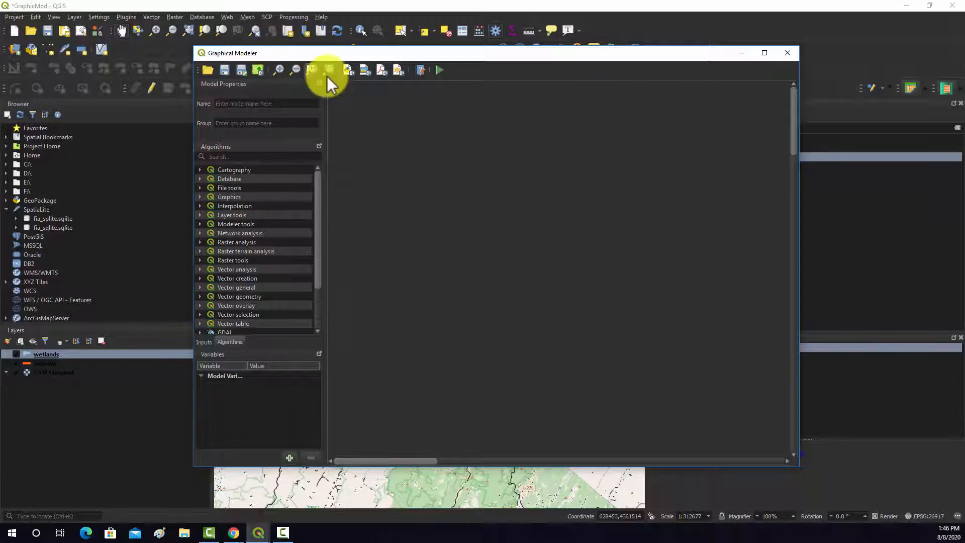
mouse_move(363, 80)
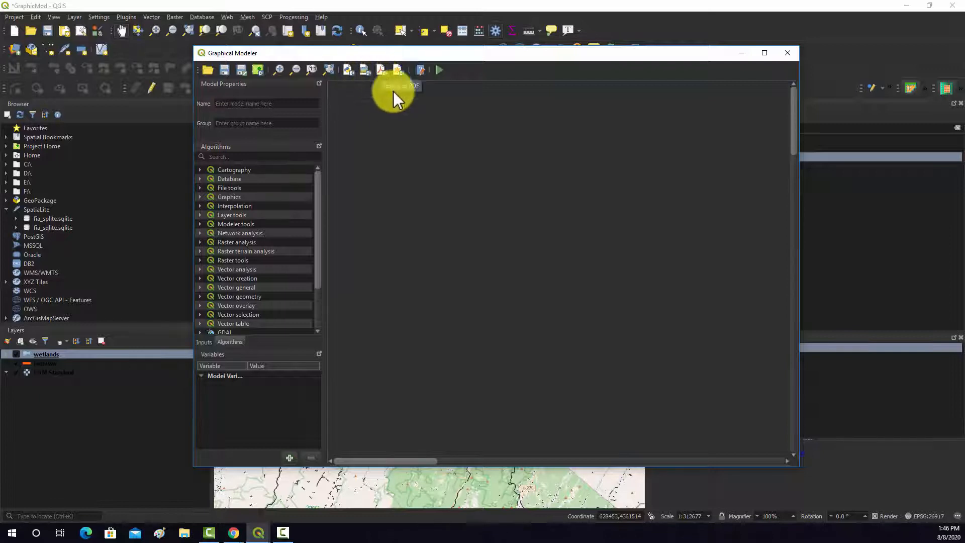
mouse_move(422, 97)
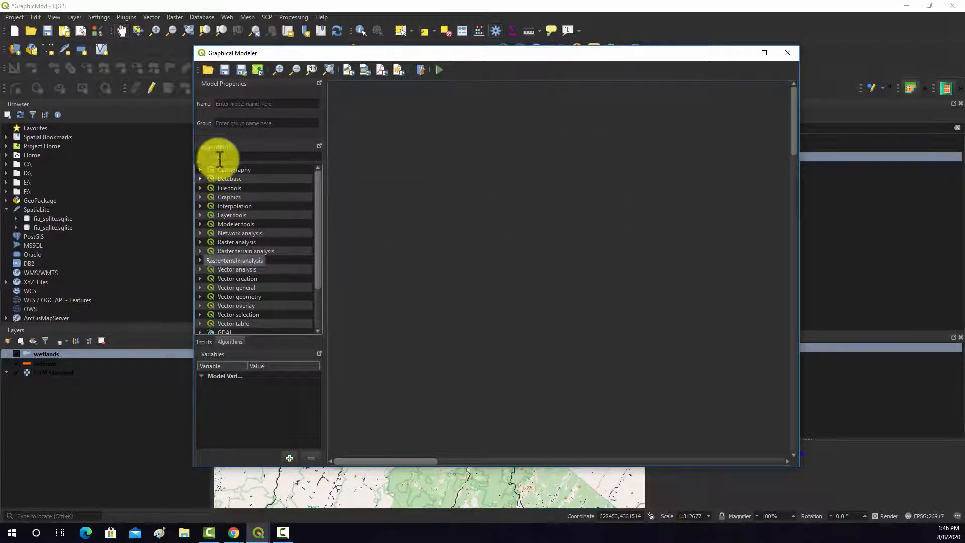
click(203, 343)
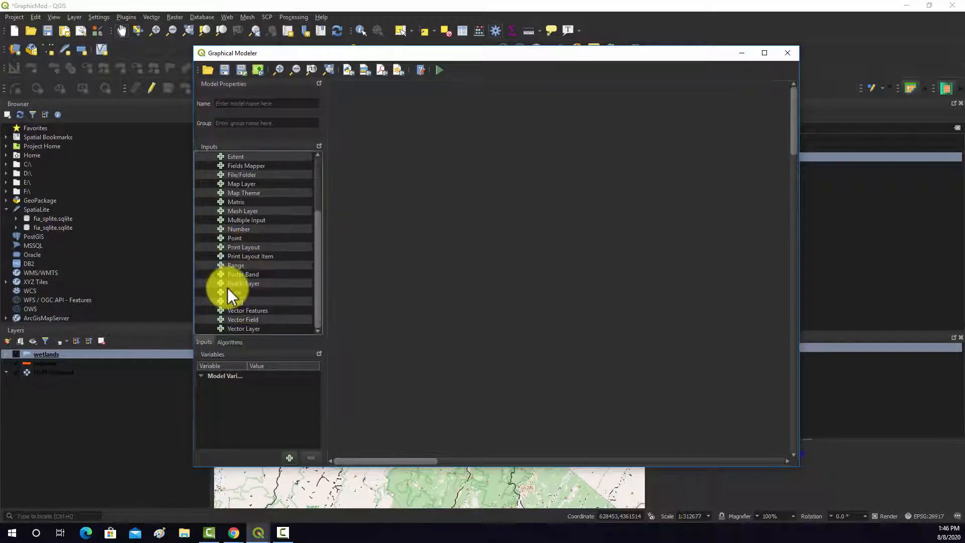
click(229, 341)
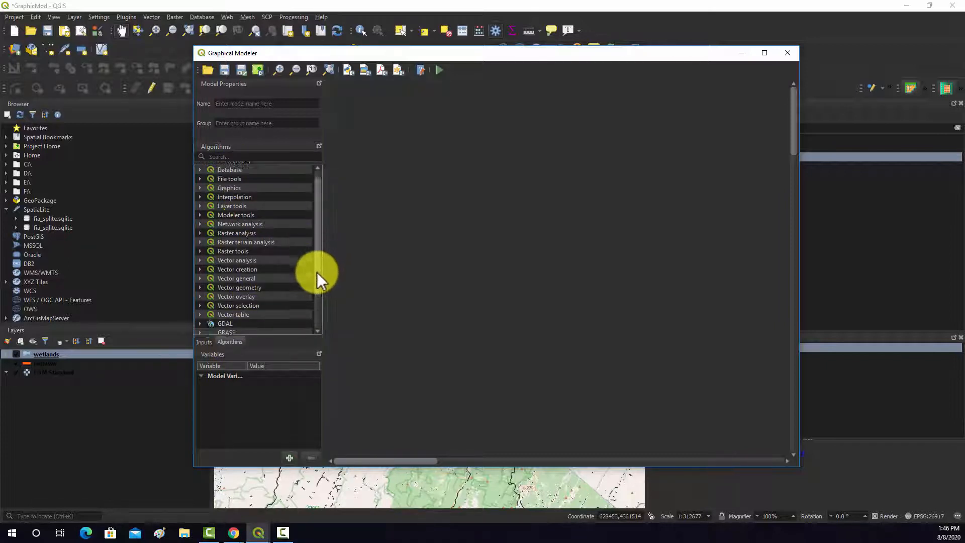
scroll(down, 3)
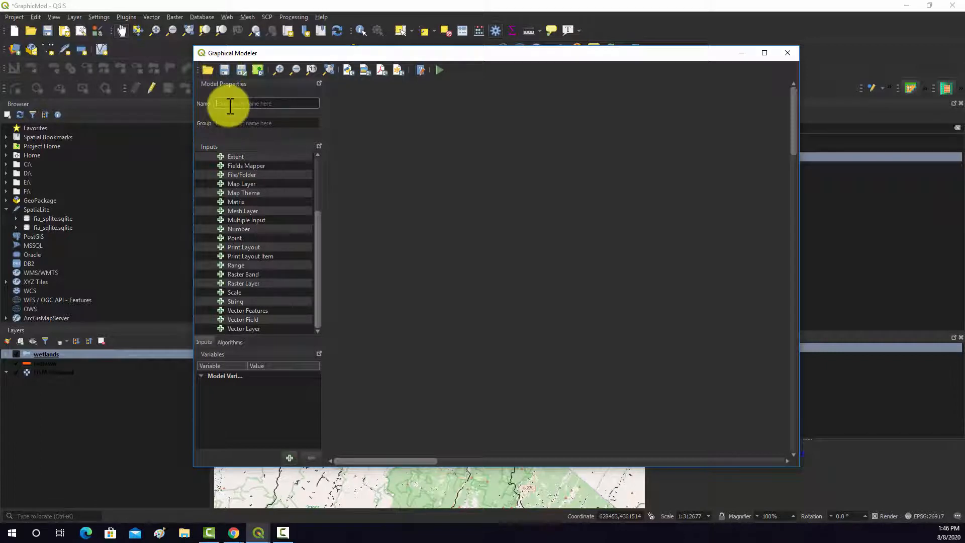
- Enter 'Wetland Assessment Tool' as the model name and begin saving the model
text(Wel)
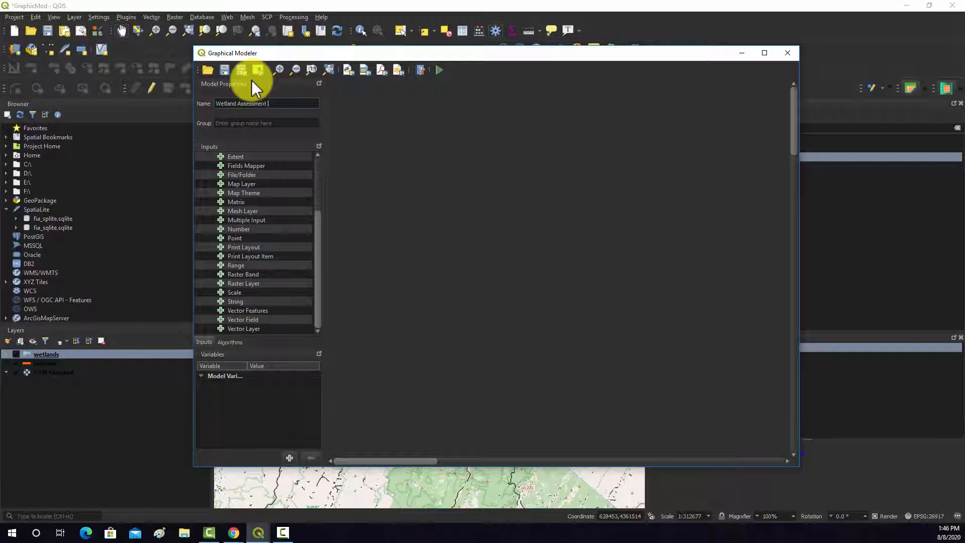
text(Tool)
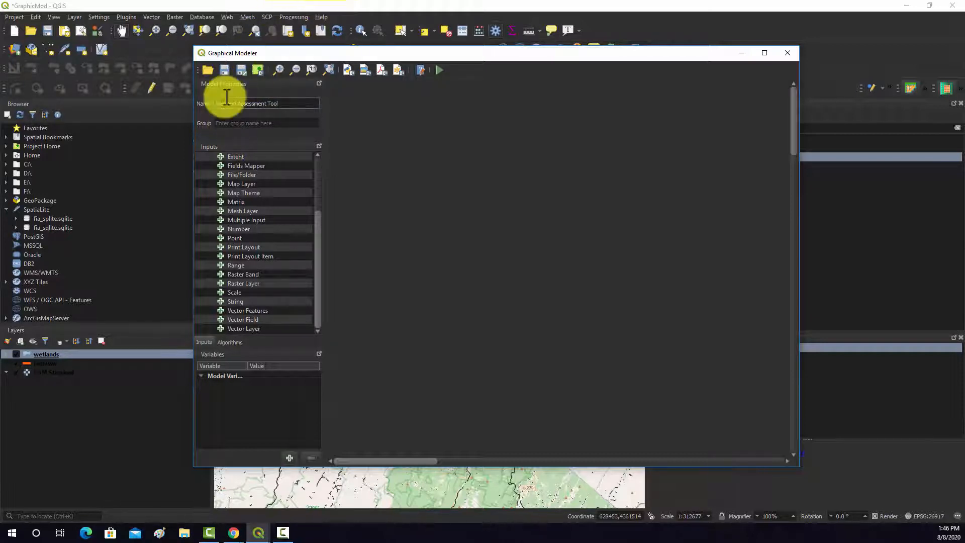
click(224, 69)
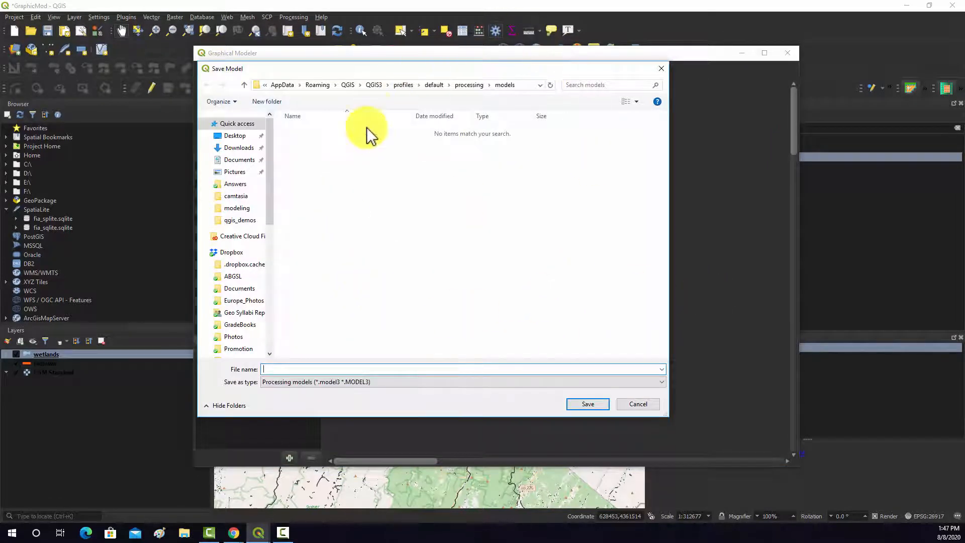
mouse_move(357, 271)
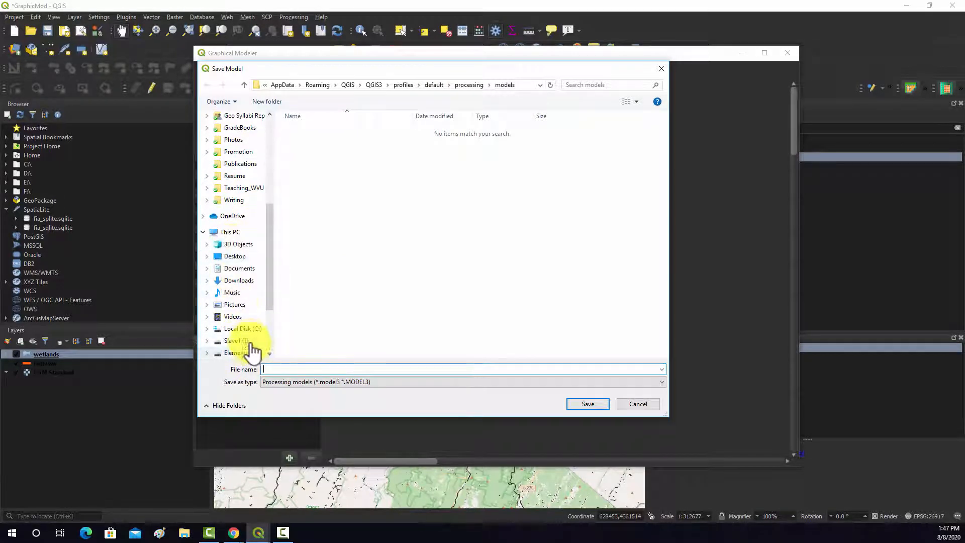
- Save the model as wetland_model6.model3 in C:\Teaching\qgis_demos\modeling
click(242, 328)
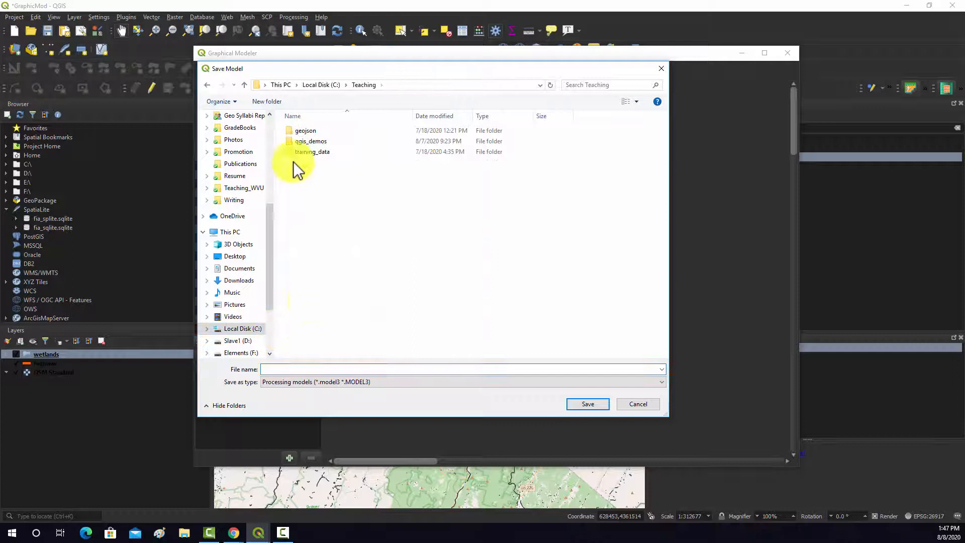
double_click(311, 141)
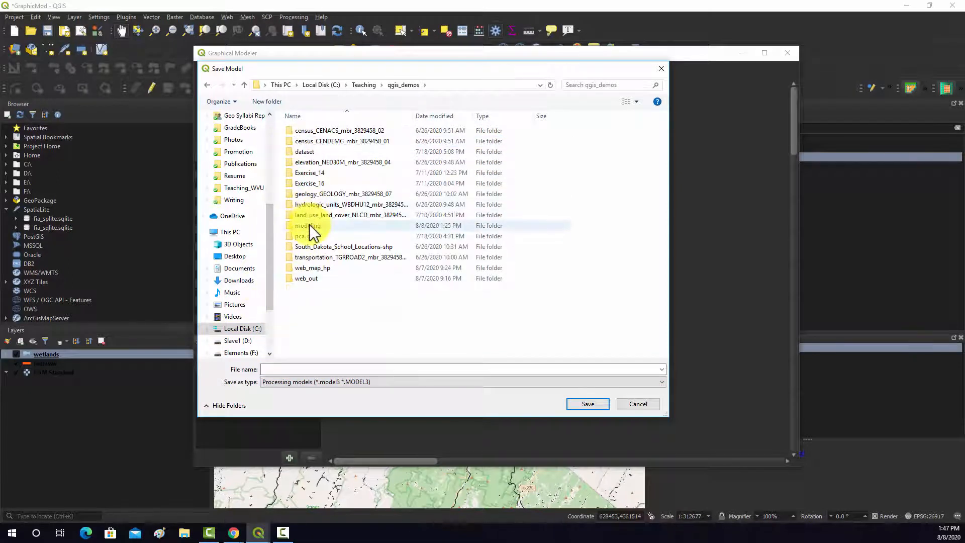
double_click(307, 225)
text(wetland_model6.model3)
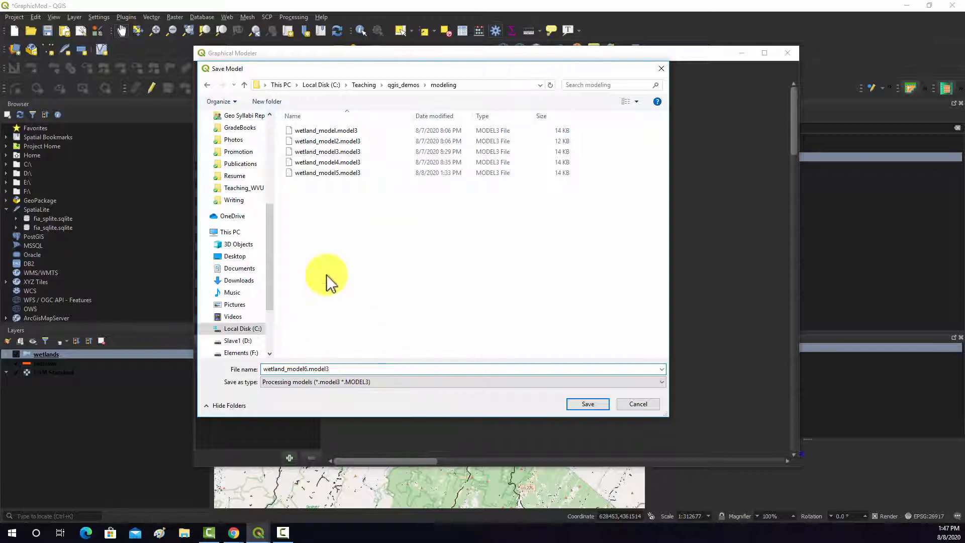
click(338, 368)
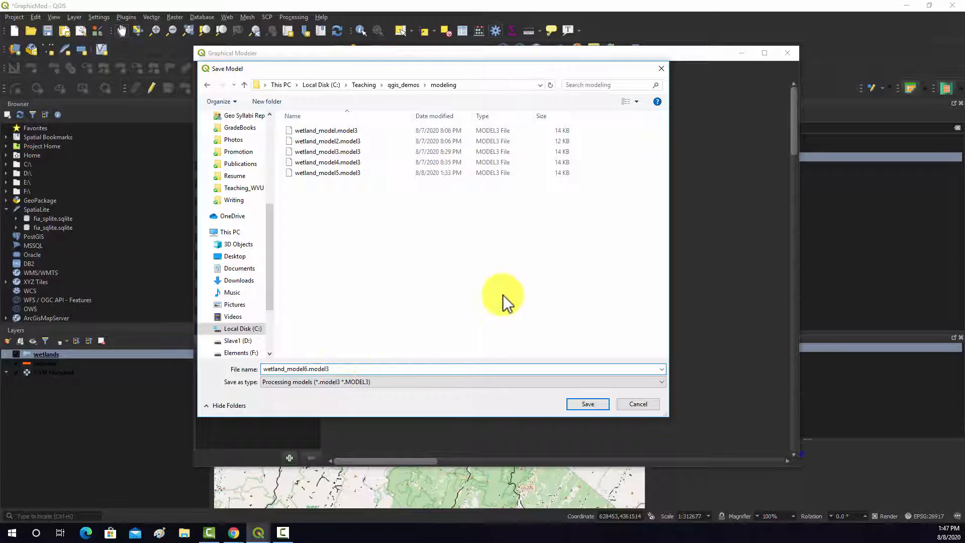
mouse_move(296, 357)
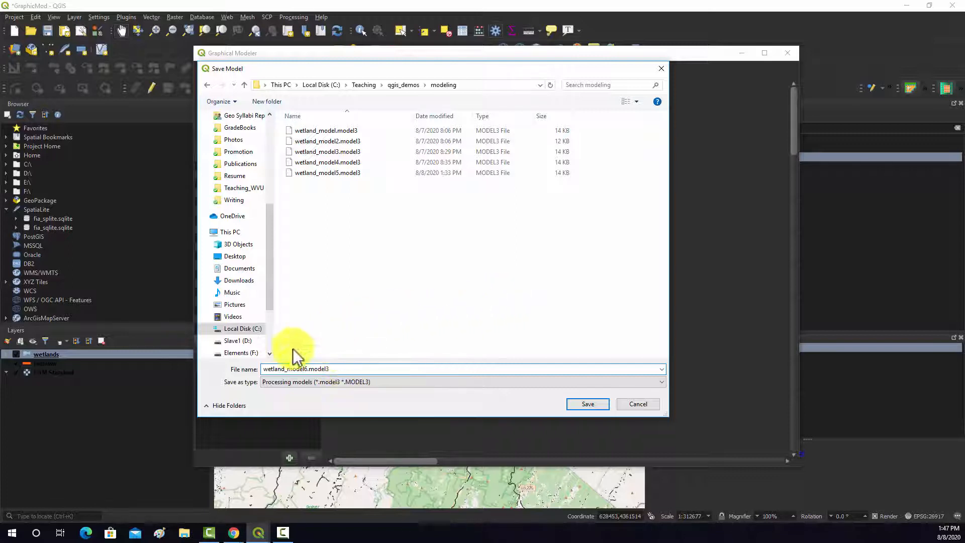
mouse_move(602, 351)
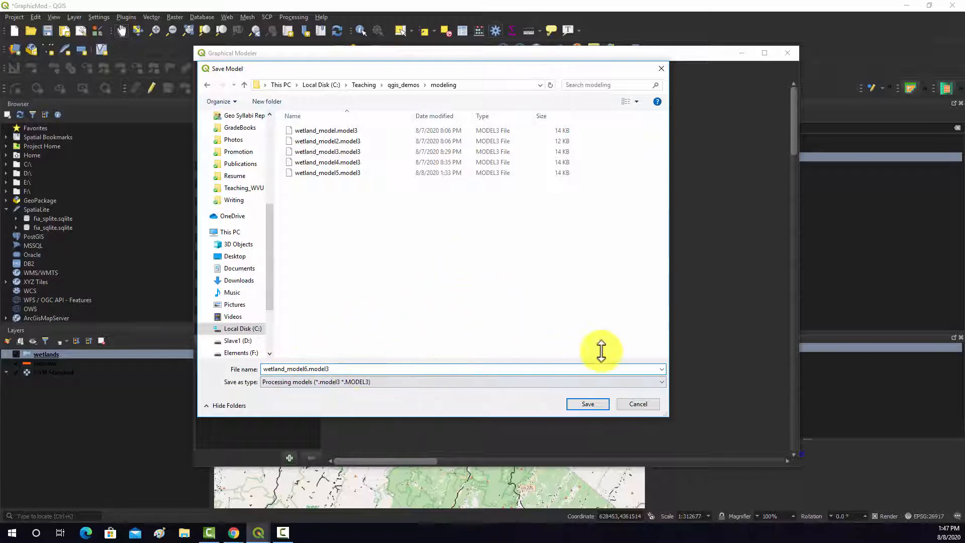
mouse_move(405, 332)
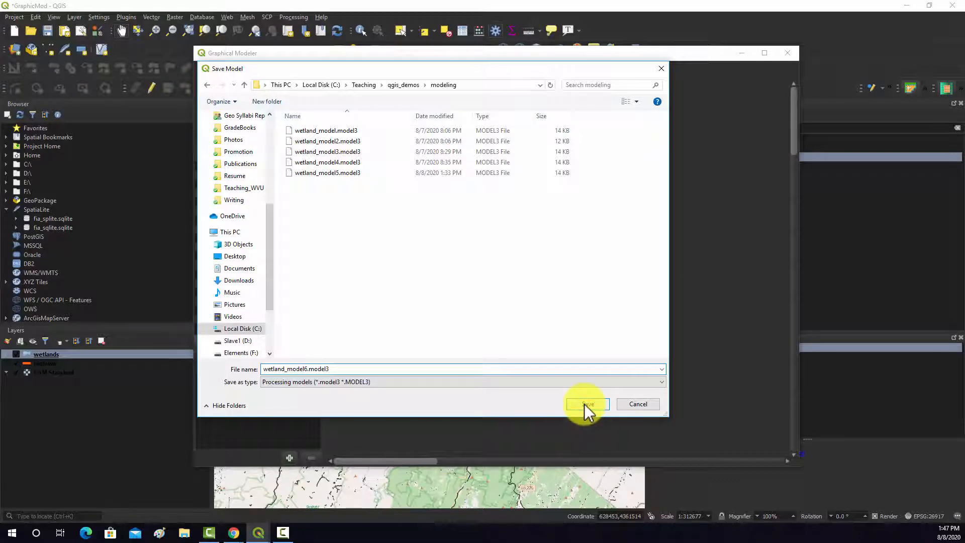
click(586, 403)
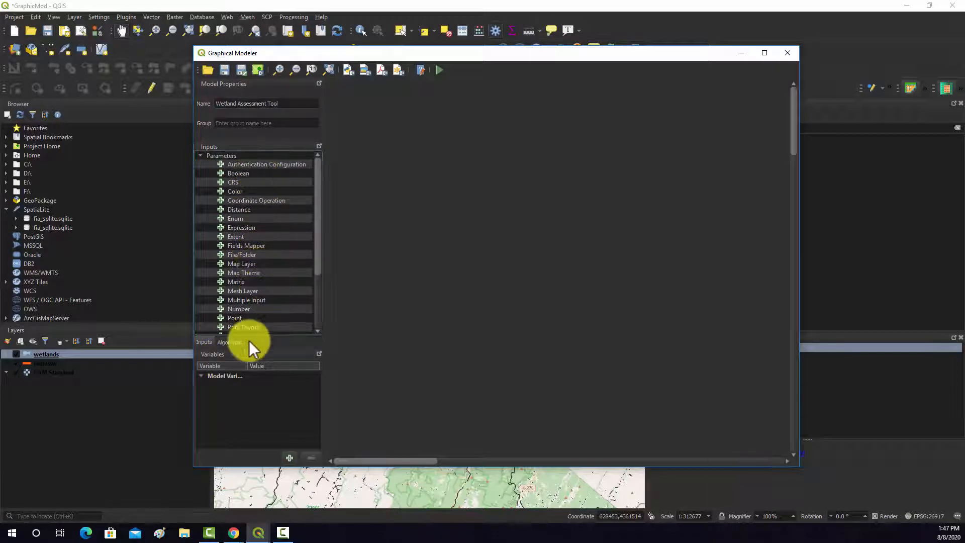
- Create a vector layer input named Proposed Highway restricted to line geometry
scroll(down, 3)
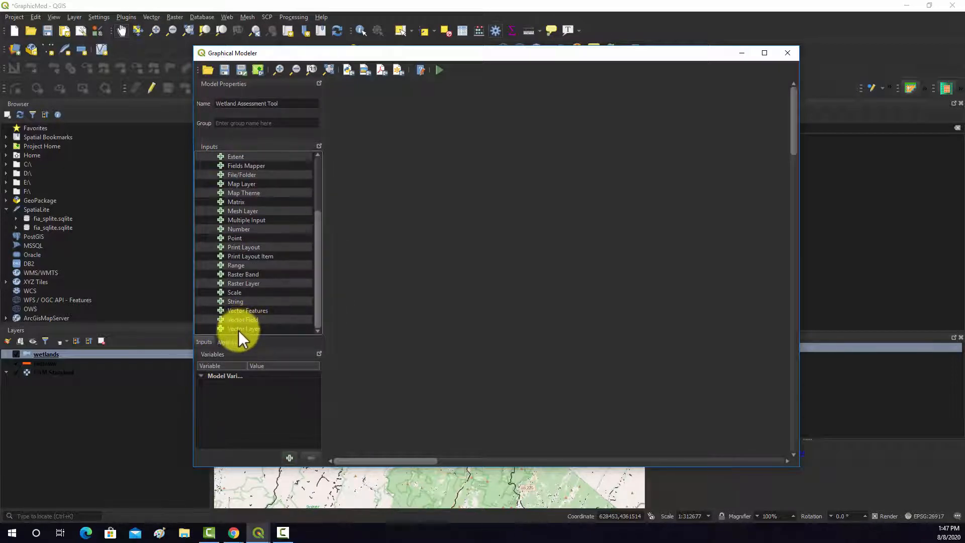
double_click(244, 328)
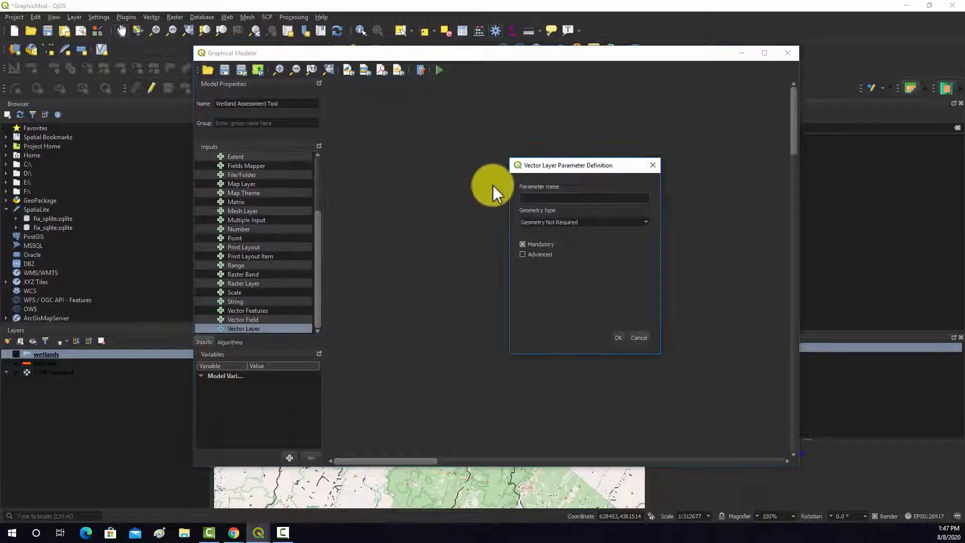
text(Proposed)
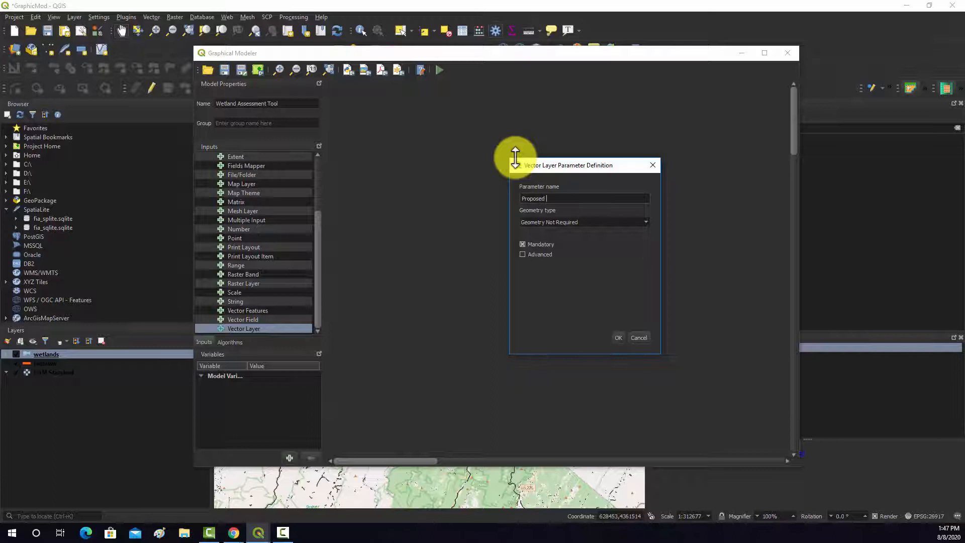
text(Highway)
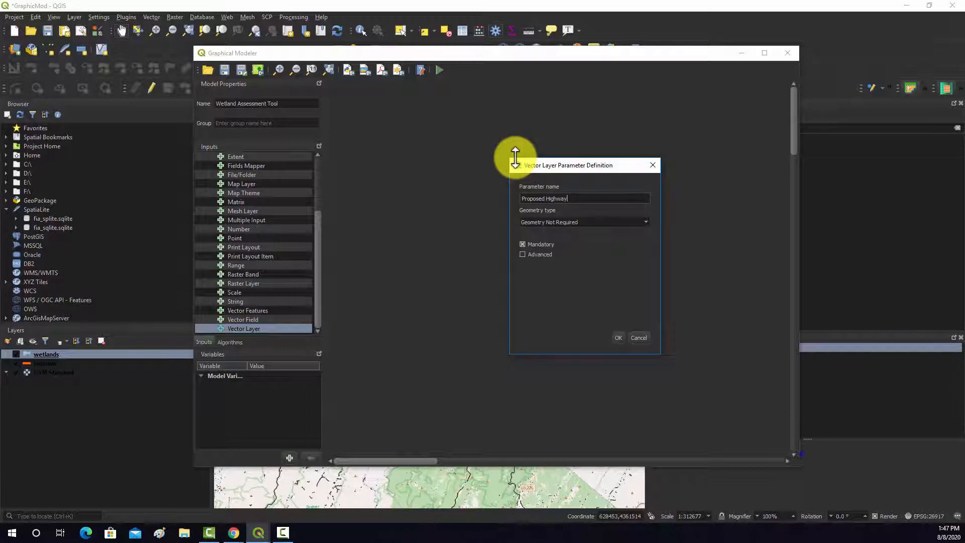
click(583, 221)
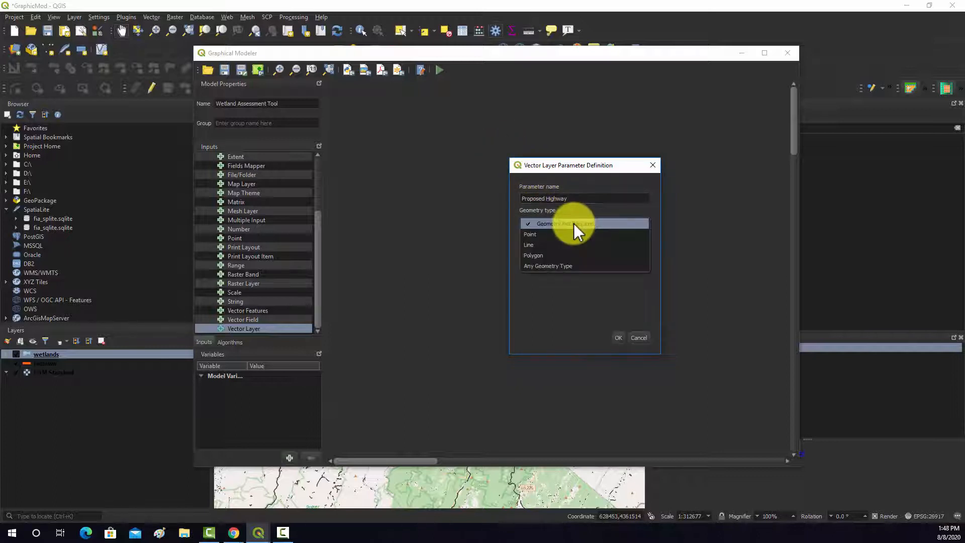
click(557, 223)
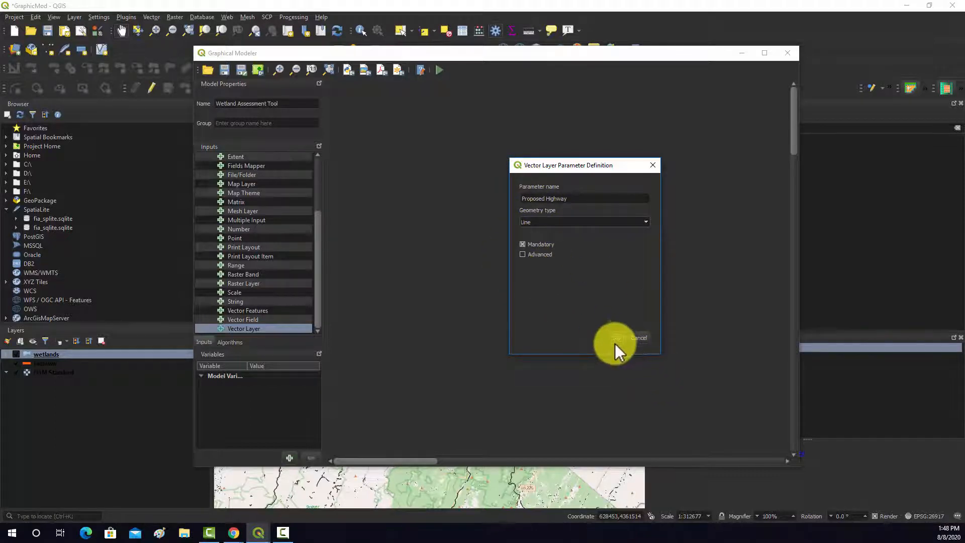
click(615, 337)
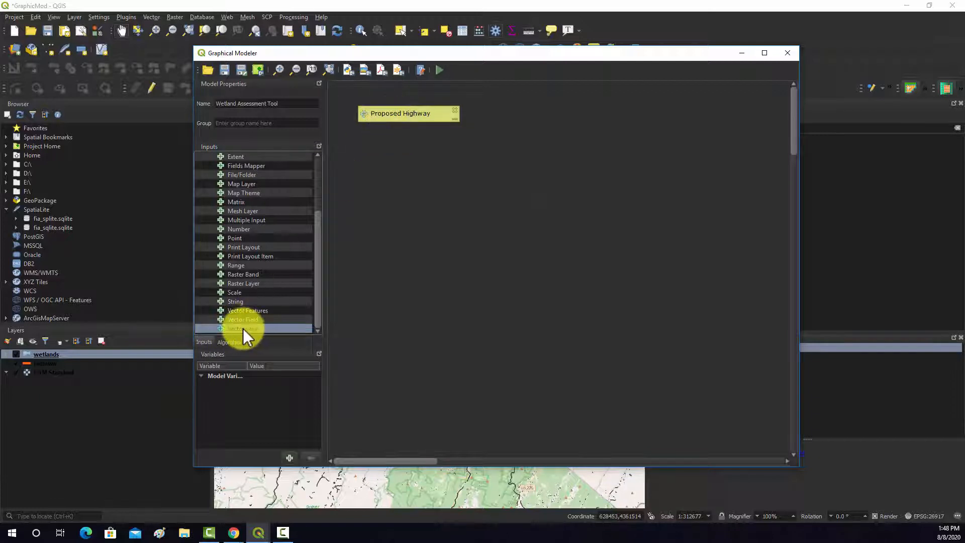
- Create a second vector layer input, Wetlands, restricted to polygon geometry
double_click(244, 329)
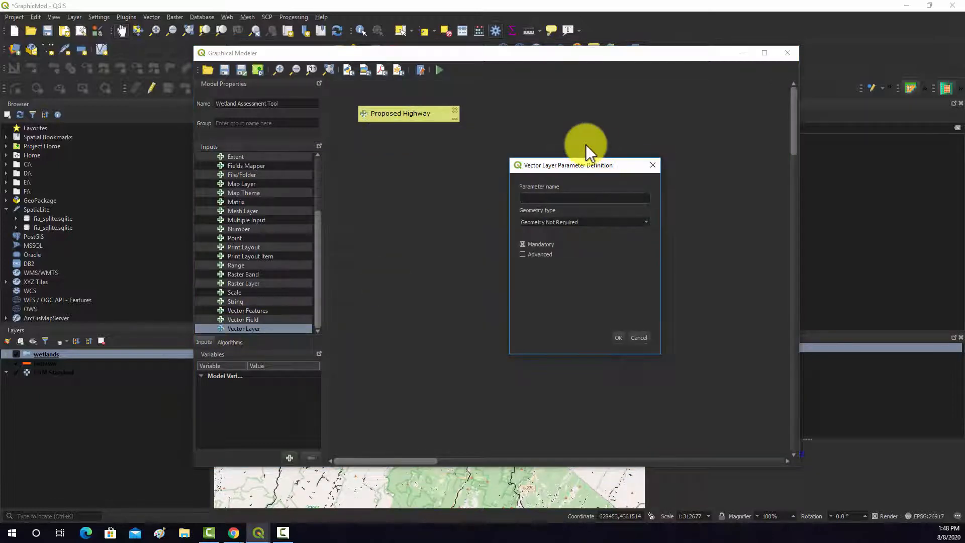
text(Wetlands)
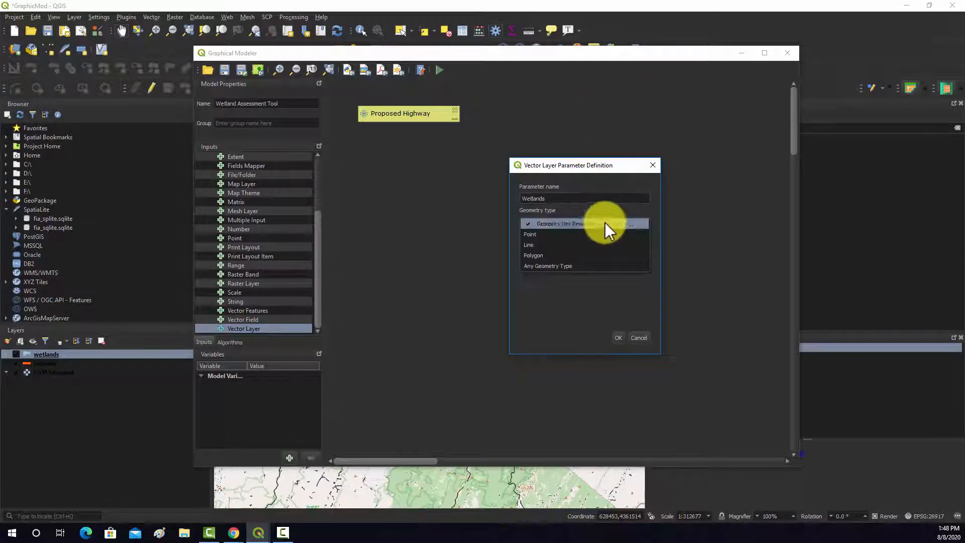
click(533, 255)
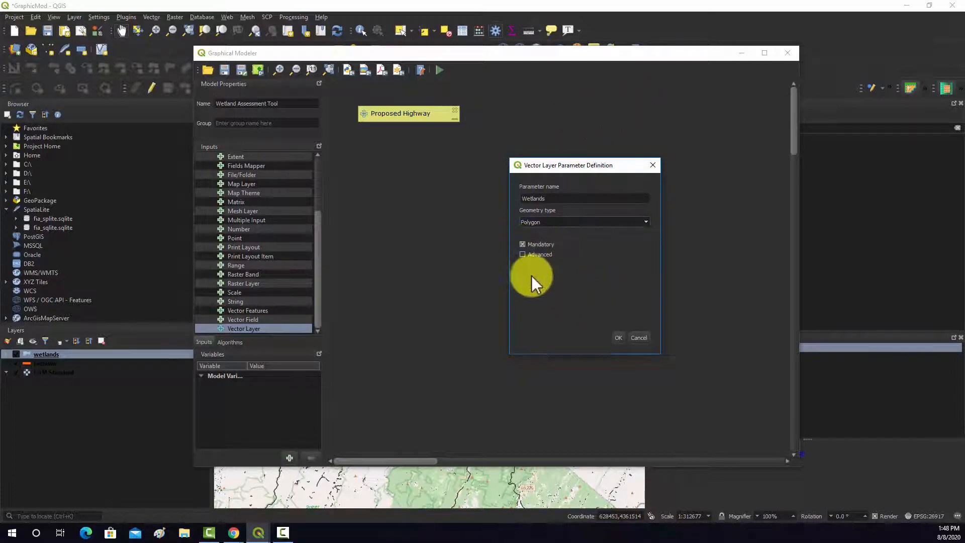
click(618, 337)
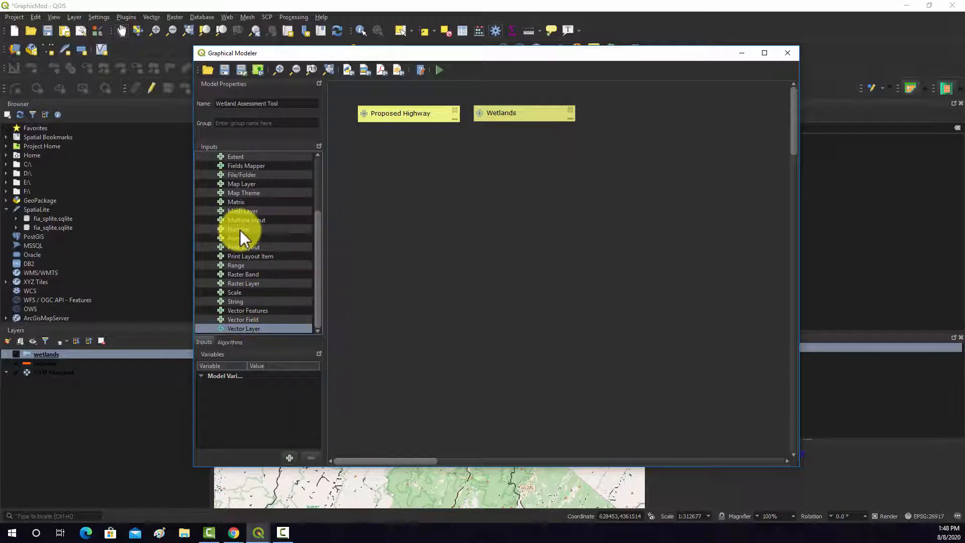
- Create a Number input named Buffer Distance with default value 1000
double_click(238, 228)
text(Buffer Dis)
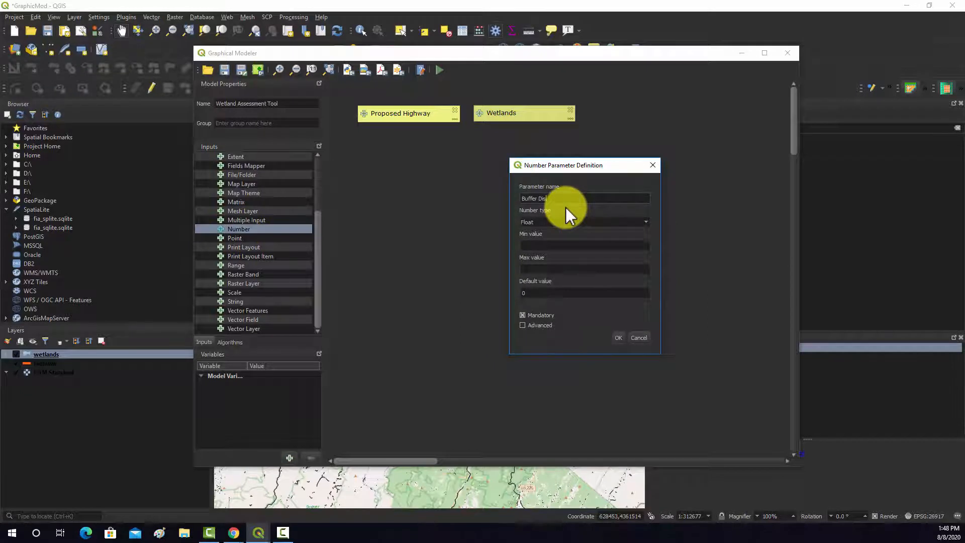
click(645, 222)
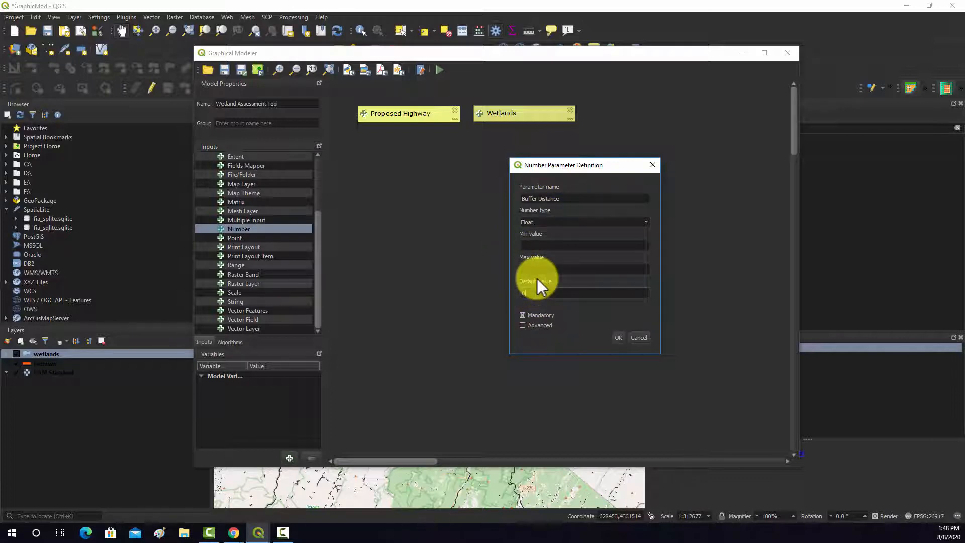
text(1000)
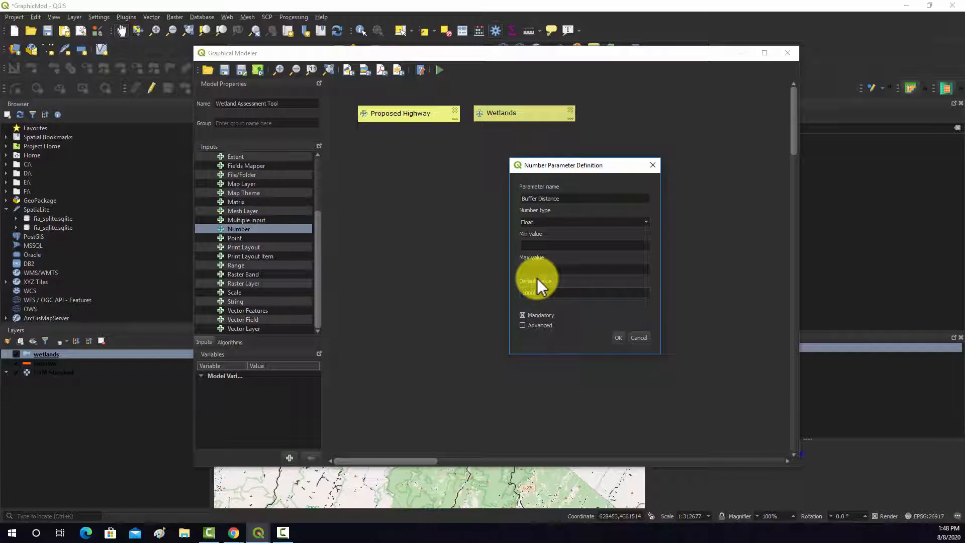
text(1000)
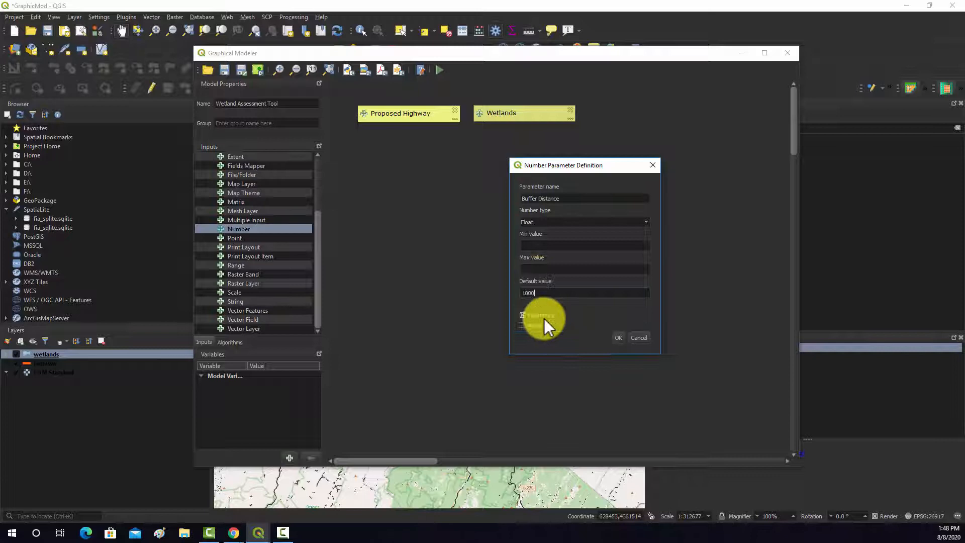
click(618, 337)
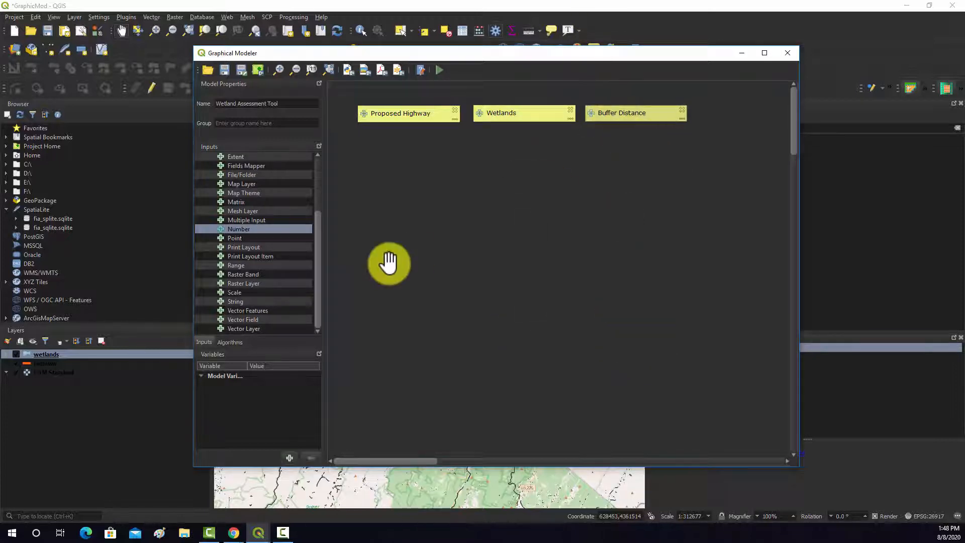
mouse_move(386, 228)
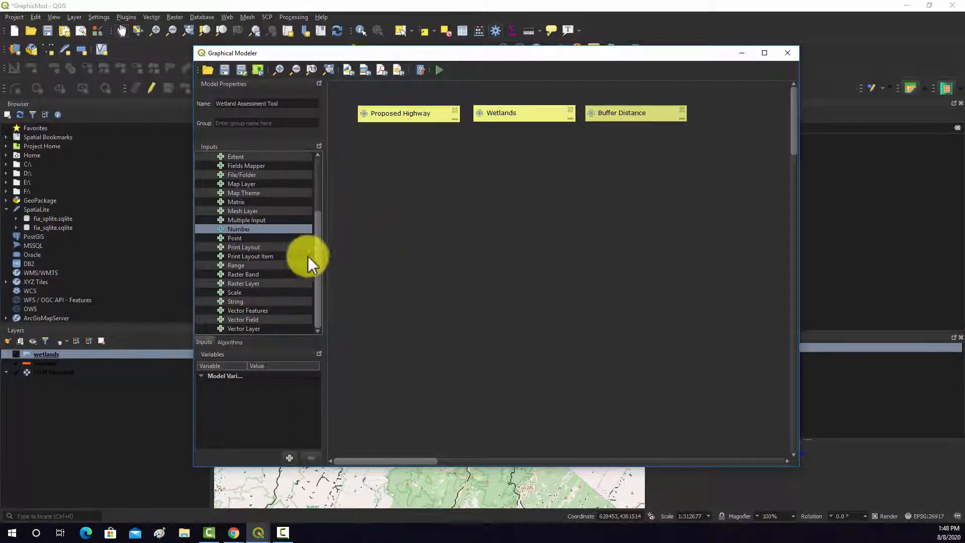
mouse_move(265, 202)
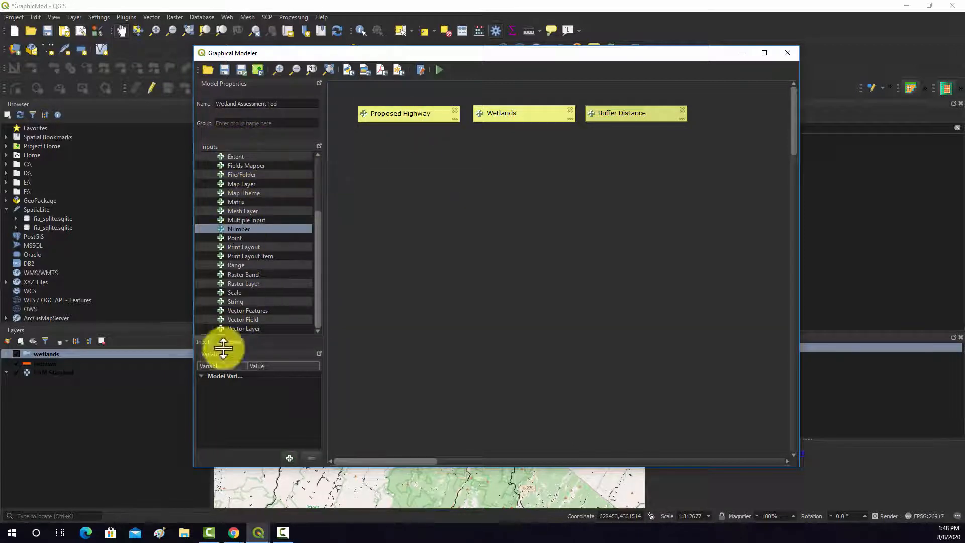
click(230, 342)
text(buffer)
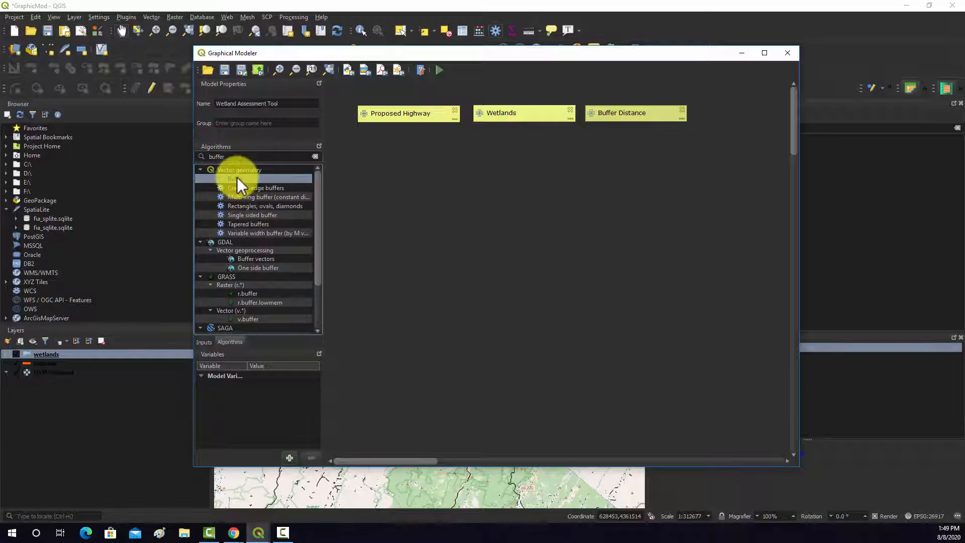
- Add Buffer on Proposed Highway, using the Buffer Distance input and 30 segments
double_click(236, 179)
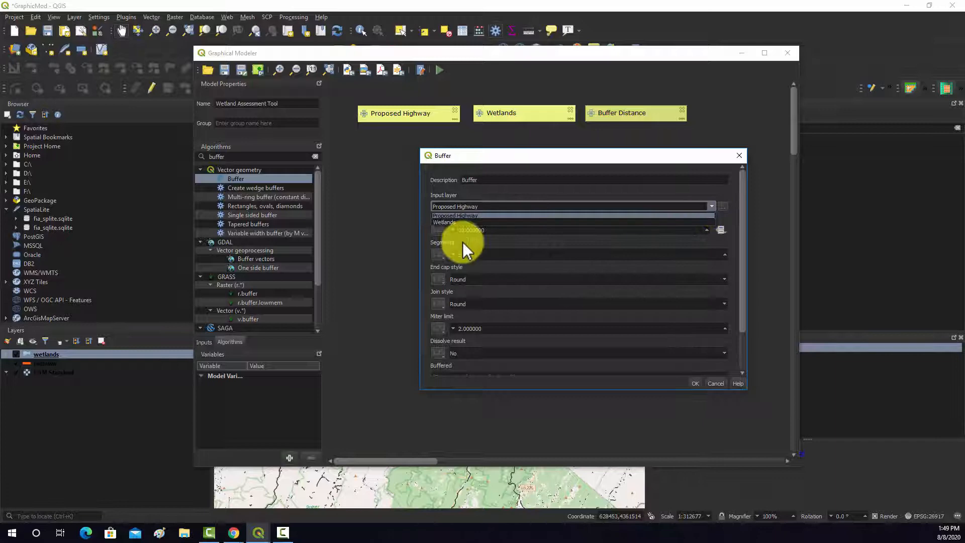
click(455, 216)
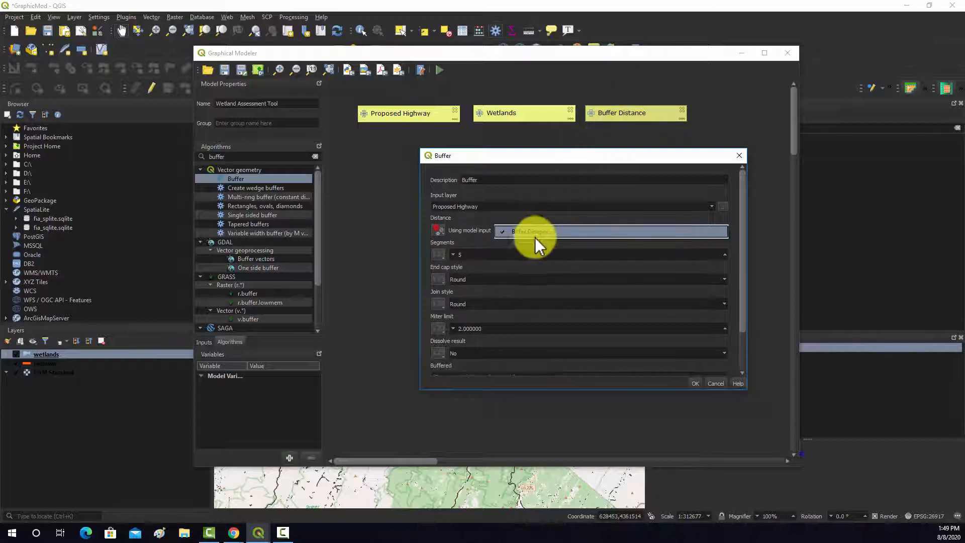
click(536, 230)
text(30)
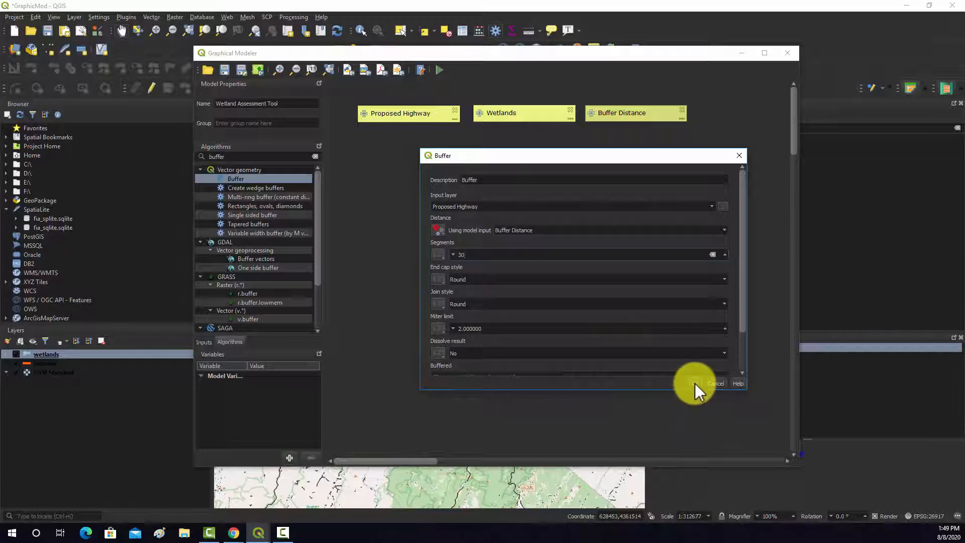
click(694, 383)
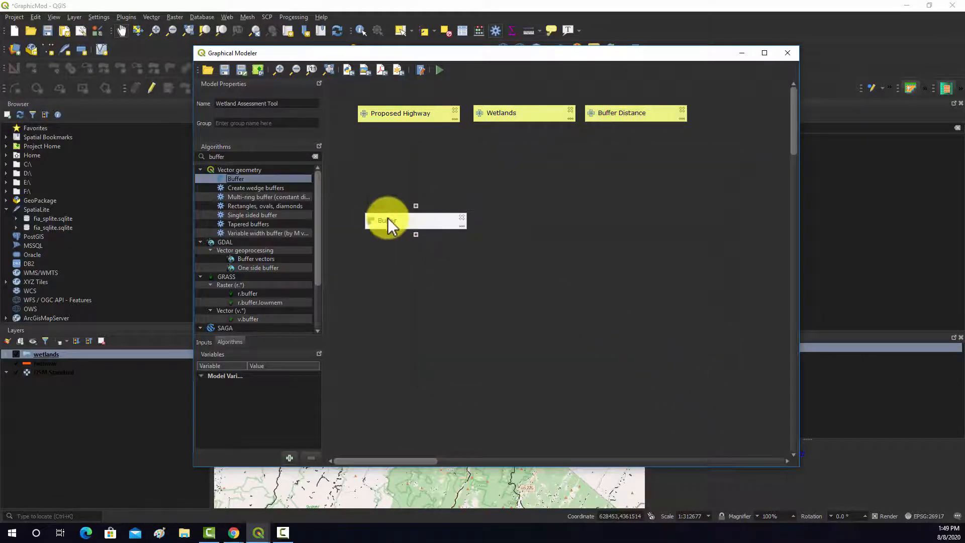
- Move the Buffer box below the inputs and review its parameters without changes
drag(392, 221, 441, 198)
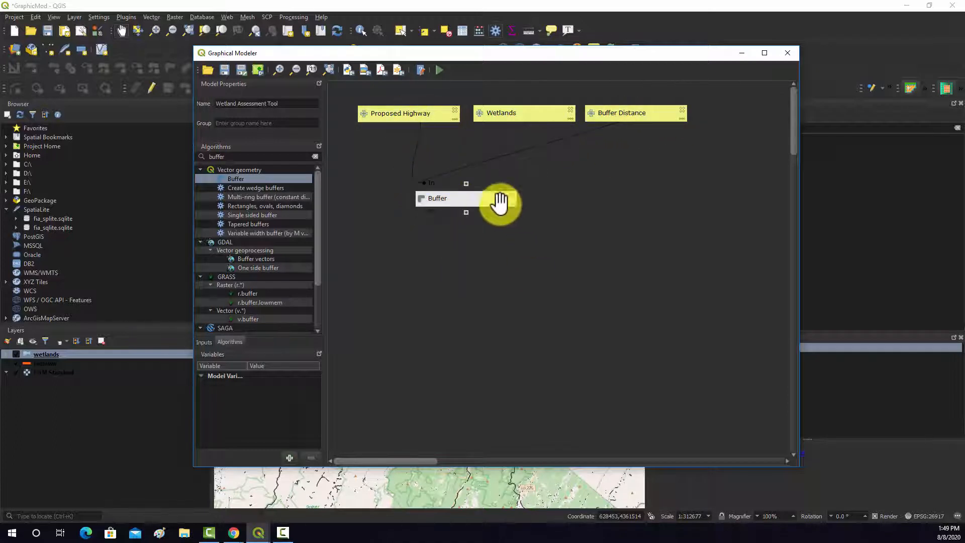
double_click(437, 197)
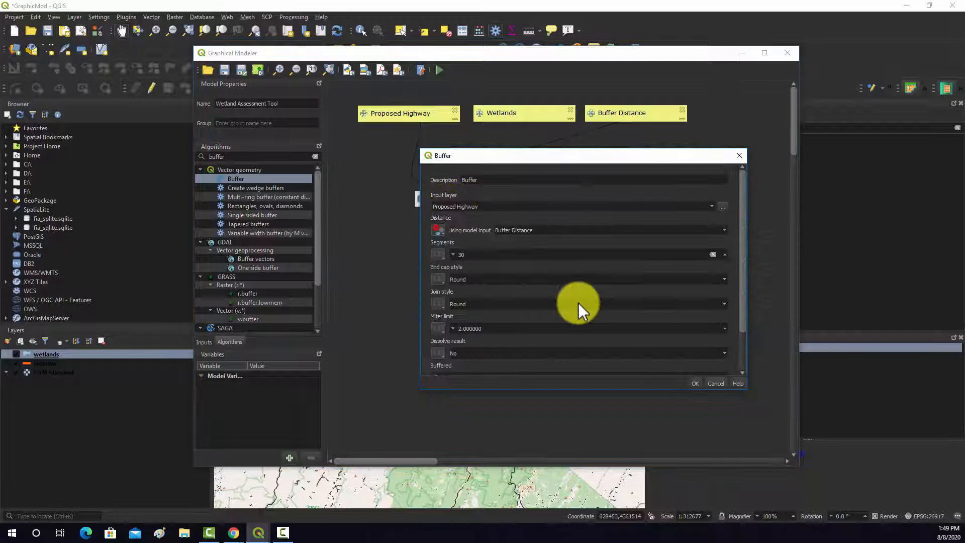
scroll(down, 3)
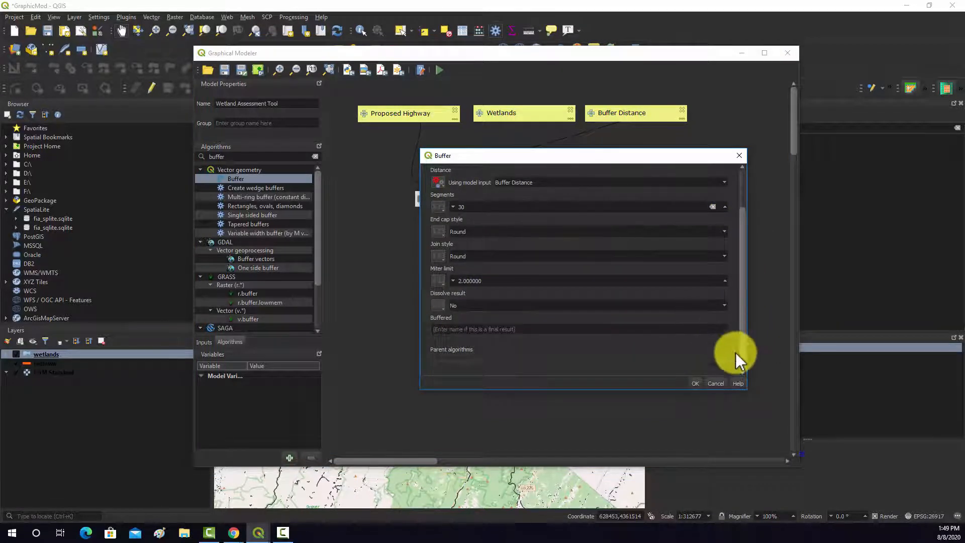
click(695, 383)
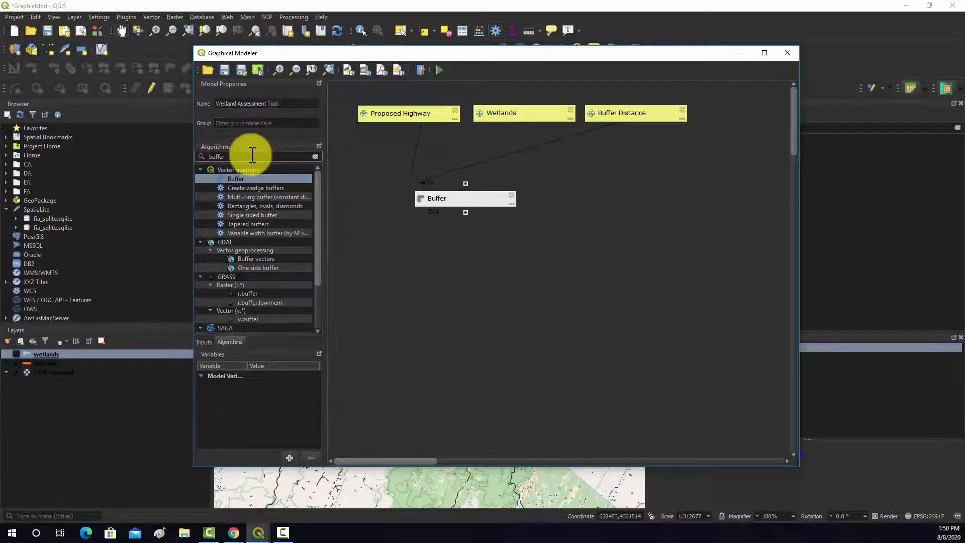
- Add Extract by attribute on Wetlands, keeping features where WET_TYPE begins with P
click(315, 156)
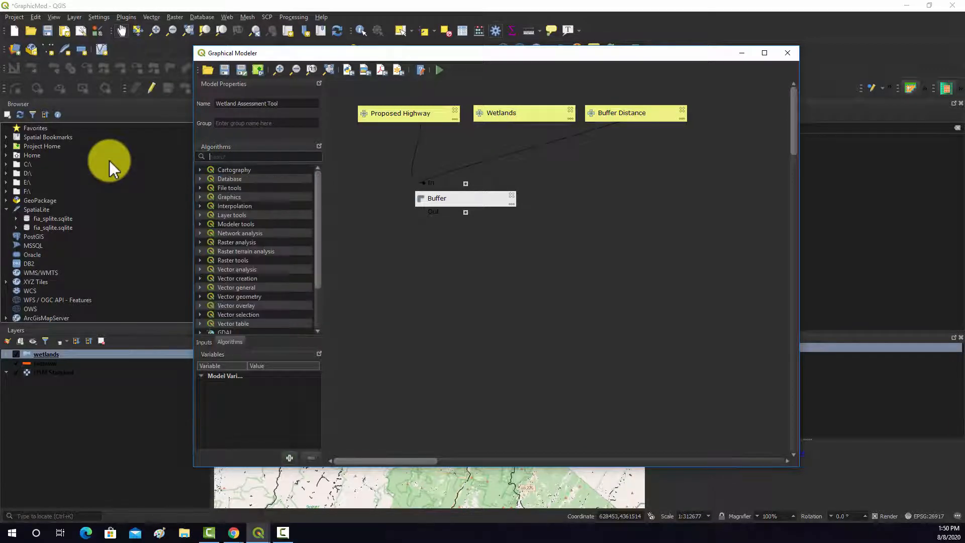
text(extract bu)
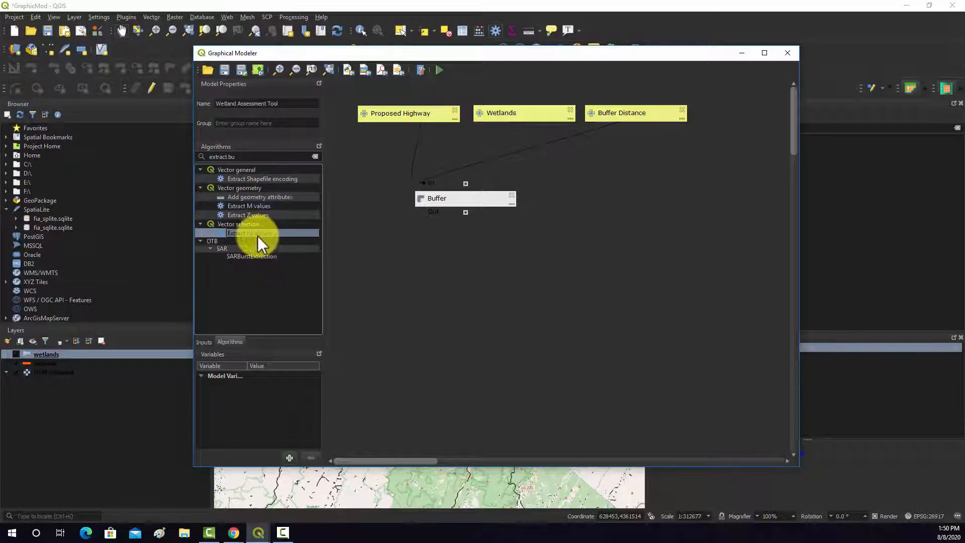
double_click(253, 232)
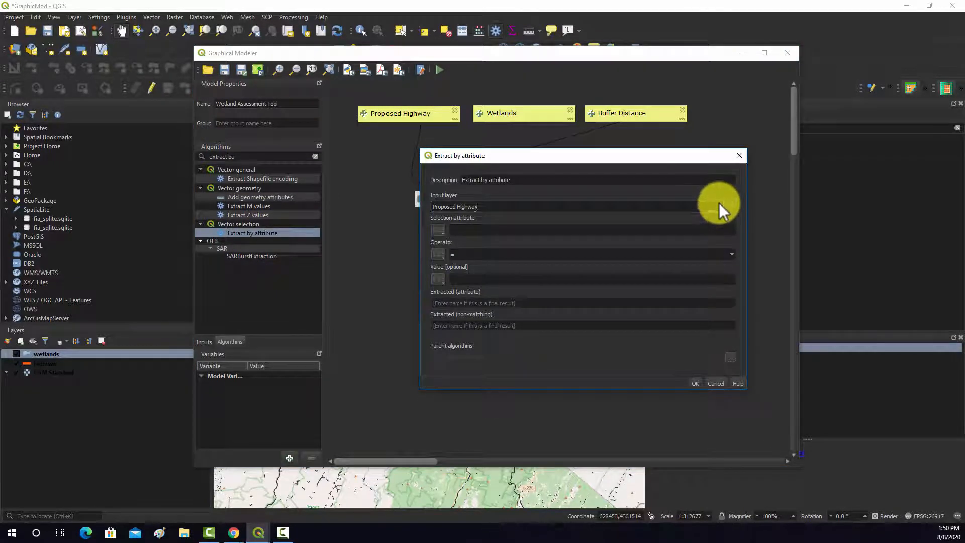
click(718, 206)
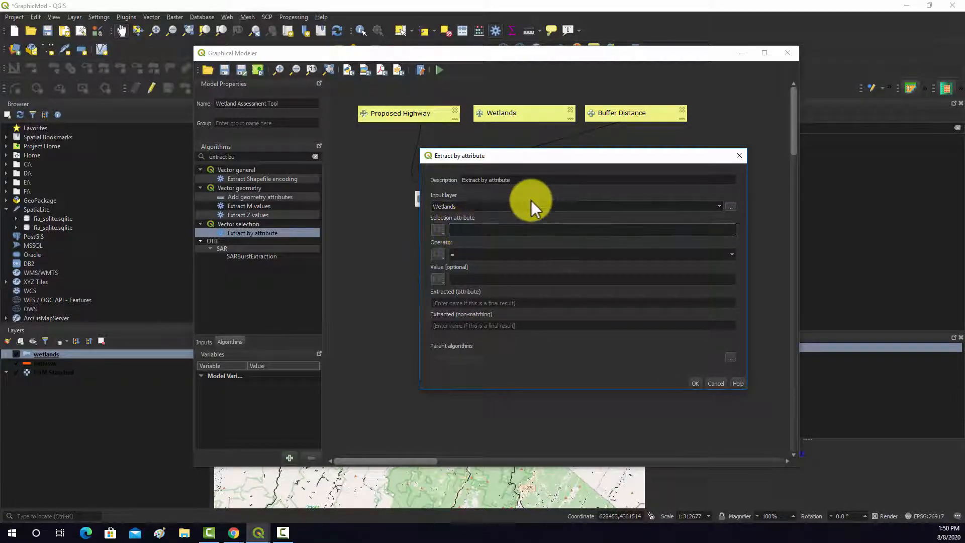
text(W)
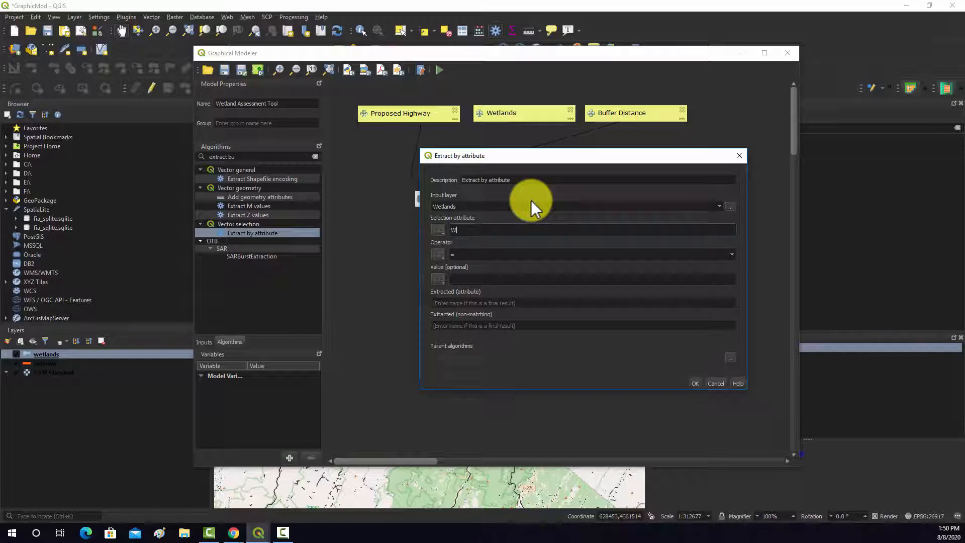
text(ET_TYPE)
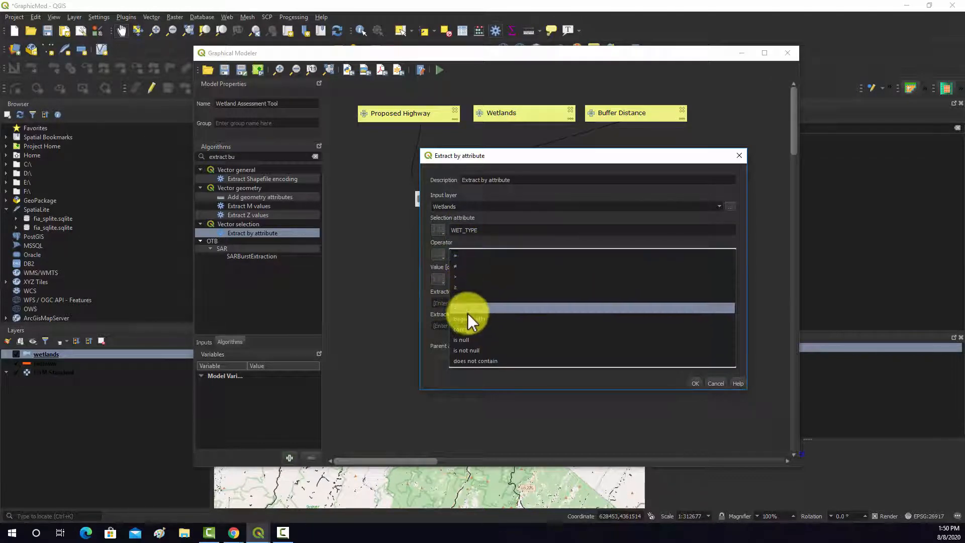
click(474, 319)
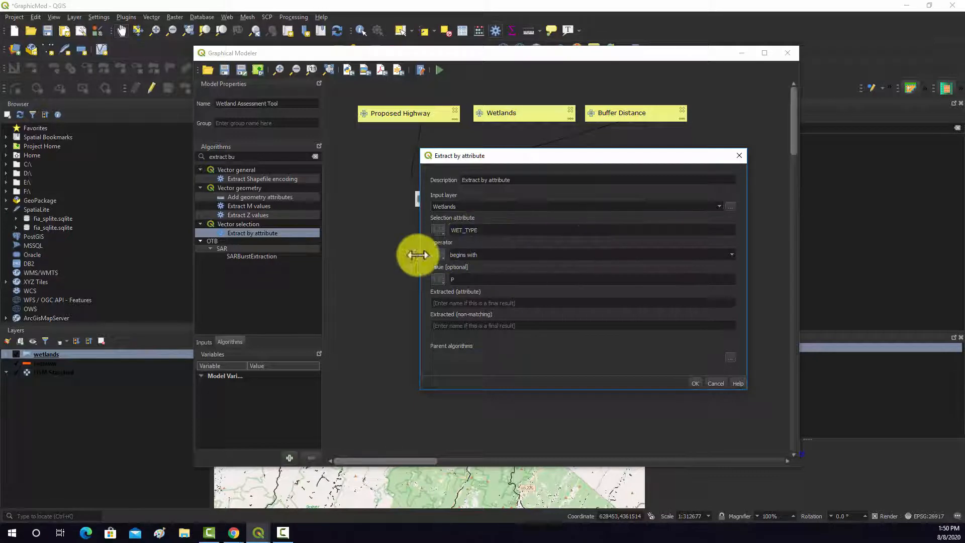
mouse_move(513, 320)
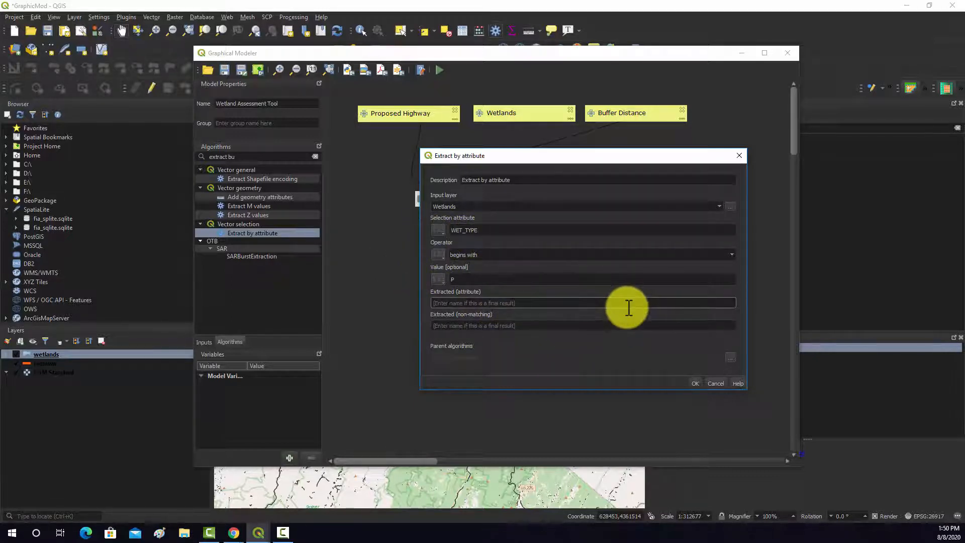
mouse_move(400, 333)
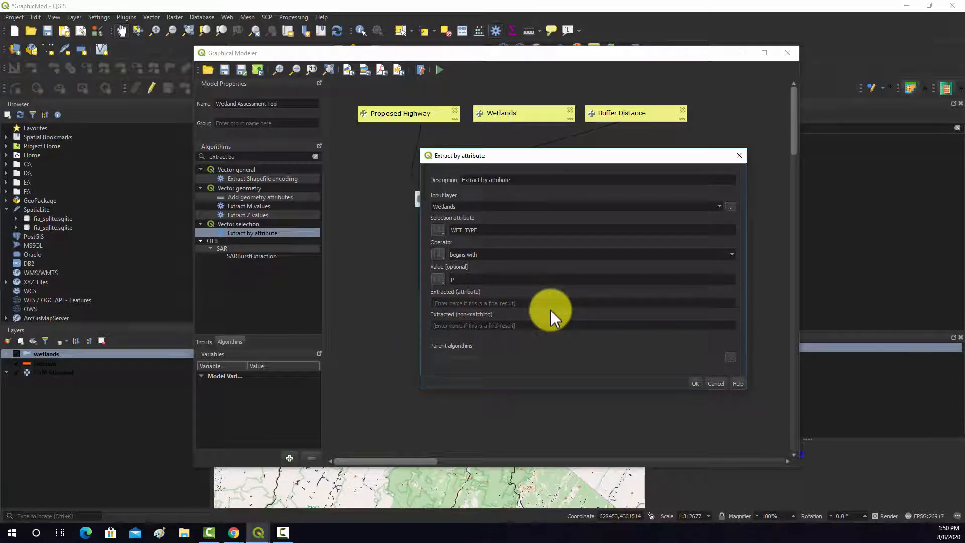
mouse_move(732, 366)
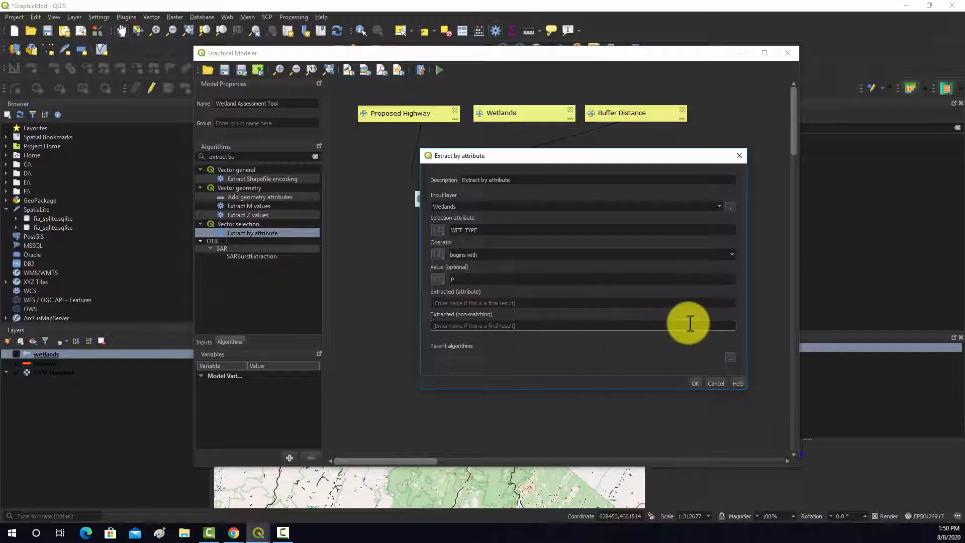
mouse_move(699, 430)
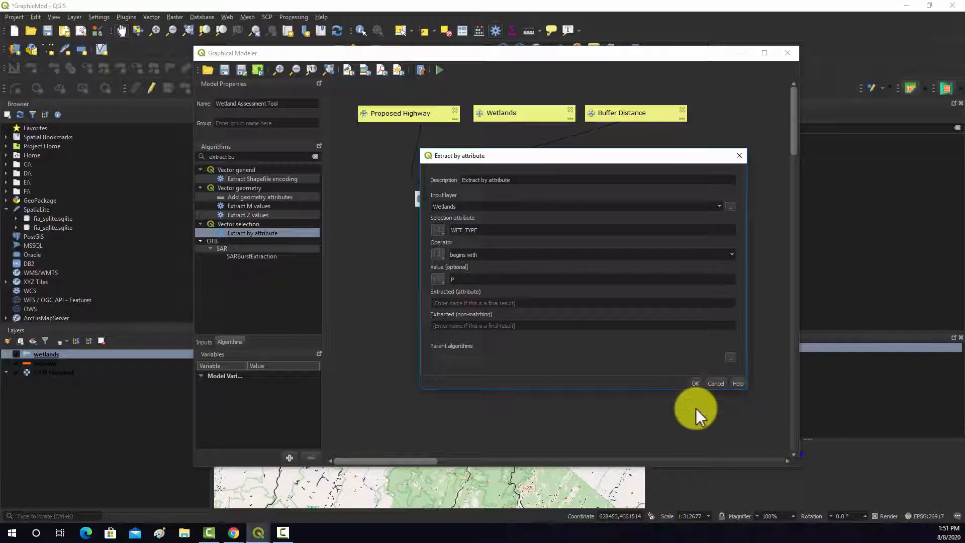
click(695, 384)
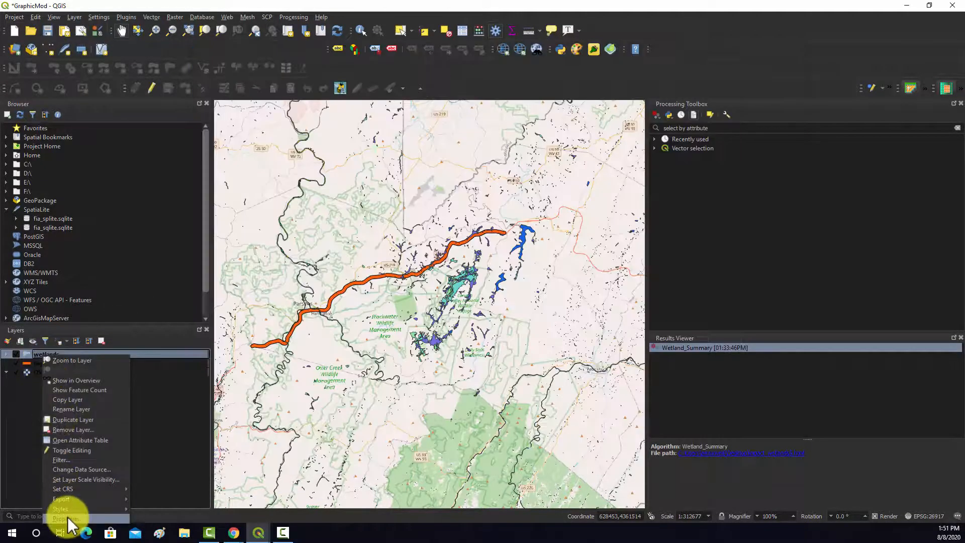
- Open the wetlands layer settings, then return to the Graphical Modeler window
click(61, 519)
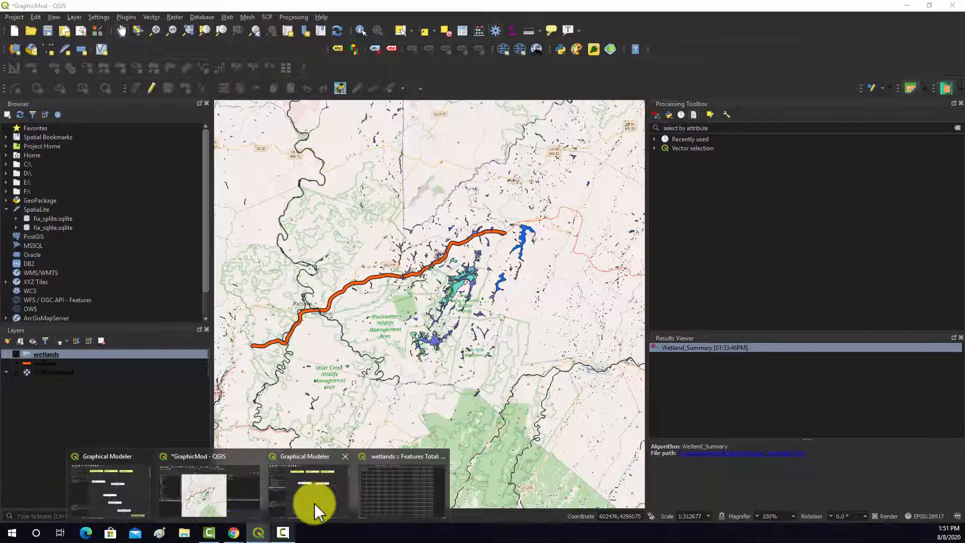
click(303, 489)
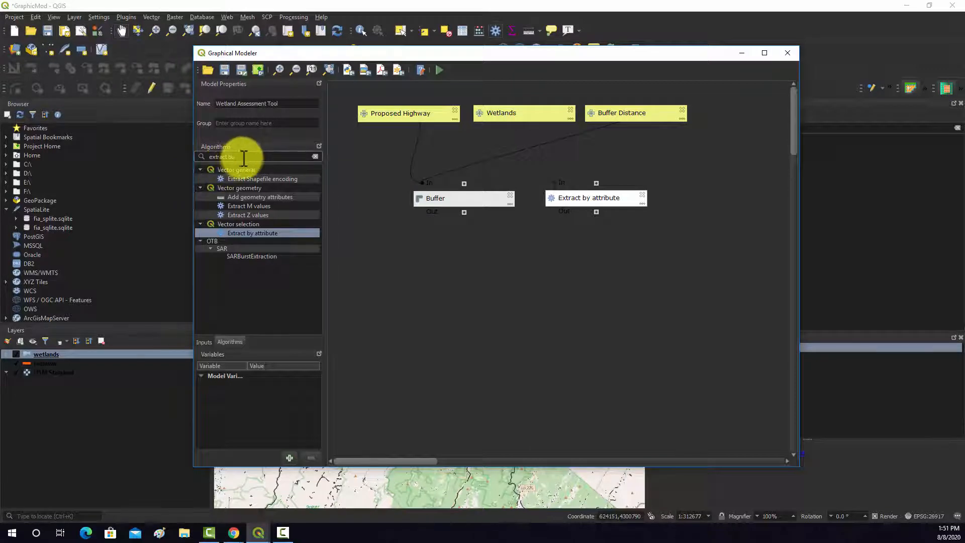
- Add a Clip step clipping the Extract by attribute output with the Buffer output
text(cli)
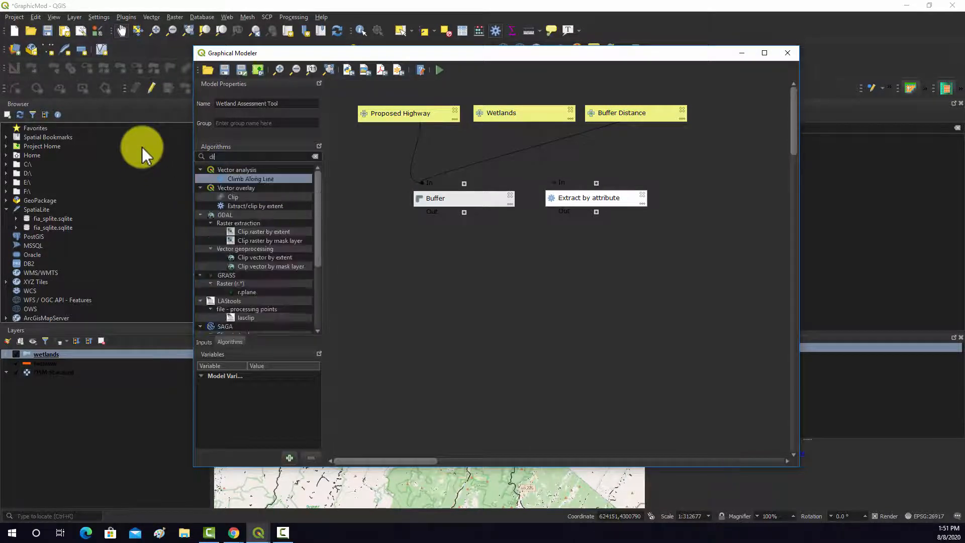
text(clip)
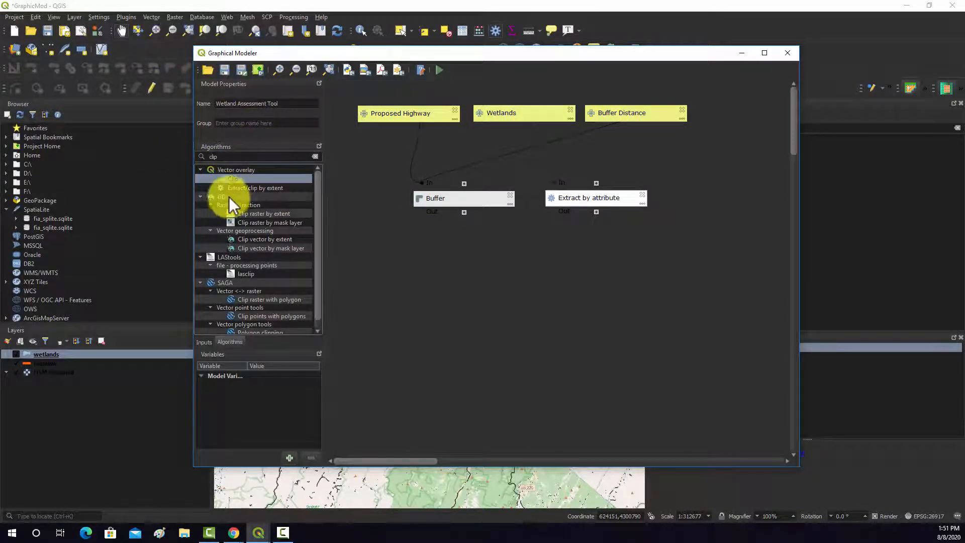
drag(232, 178, 522, 261)
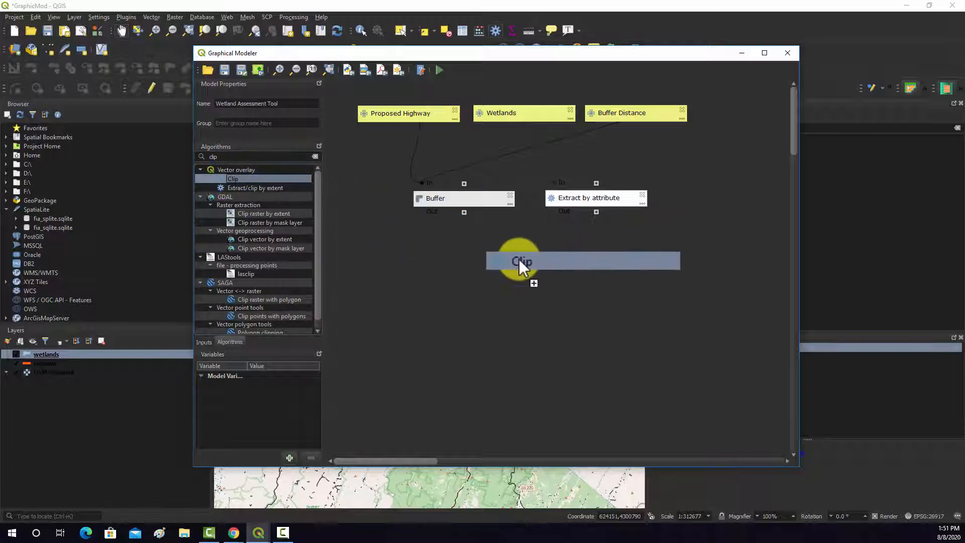
double_click(522, 260)
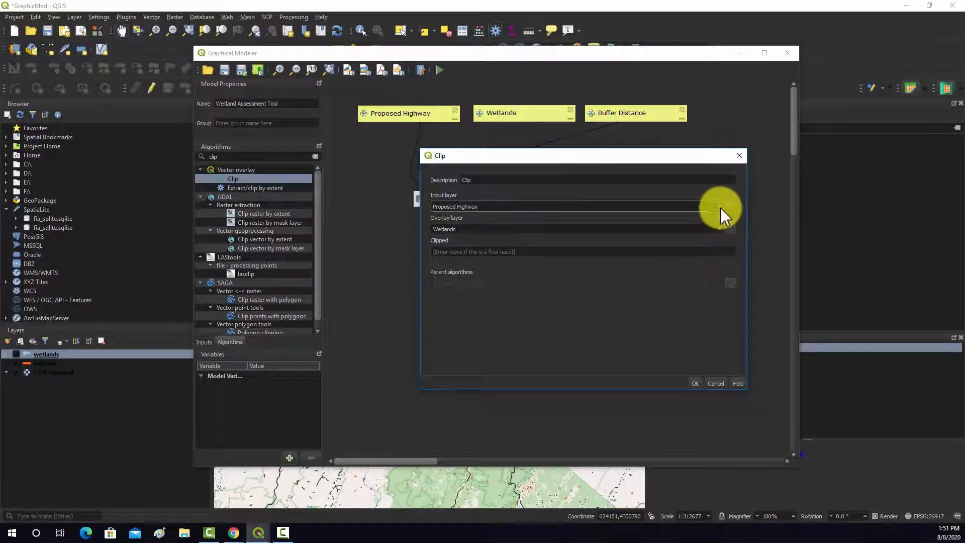
click(719, 206)
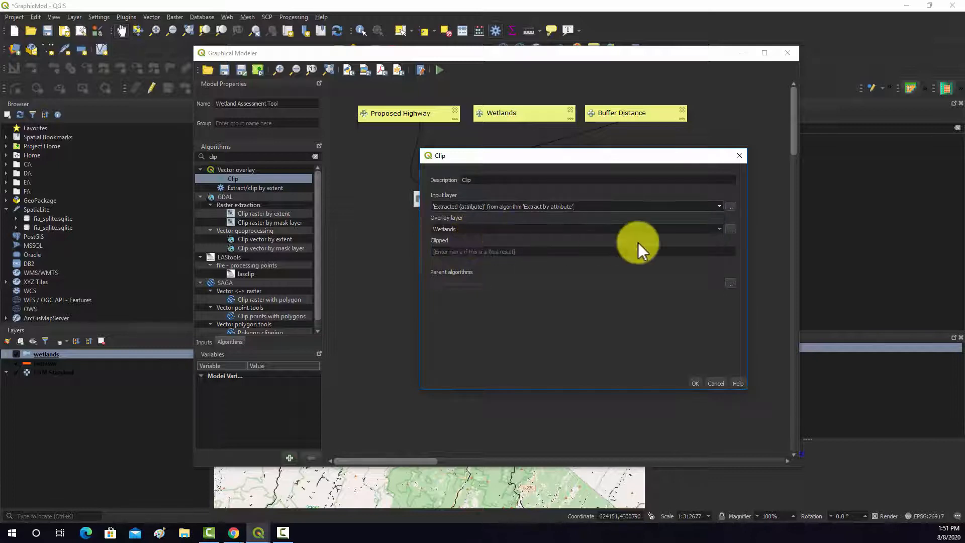
click(718, 229)
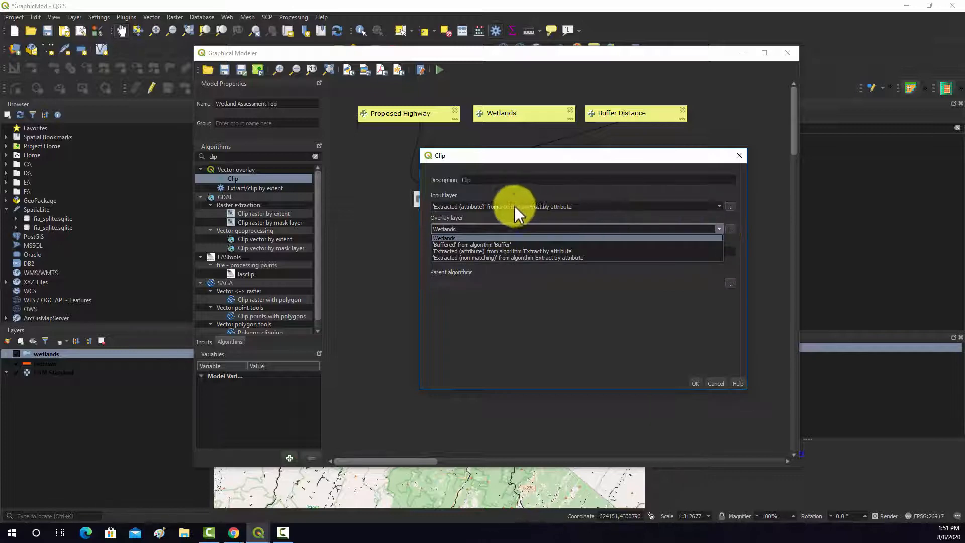
click(471, 245)
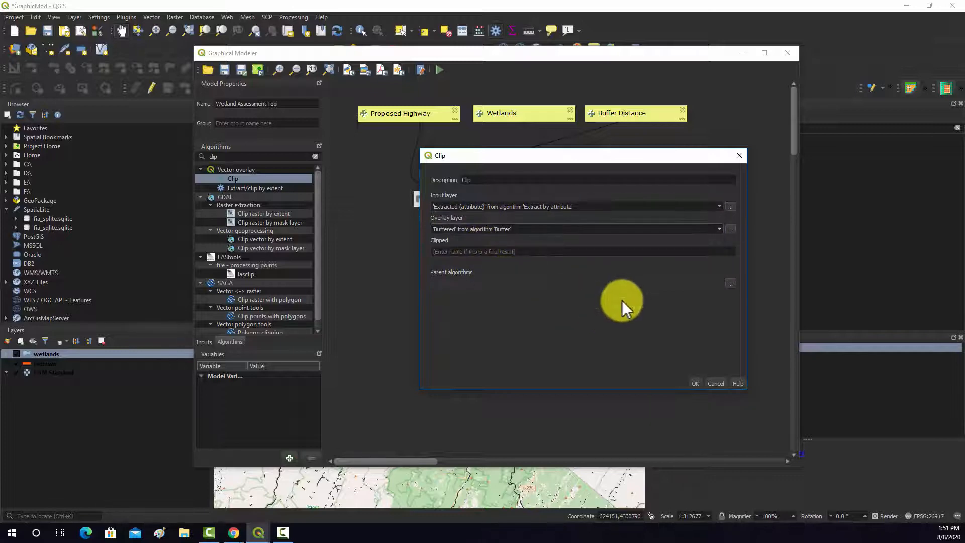
mouse_move(510, 286)
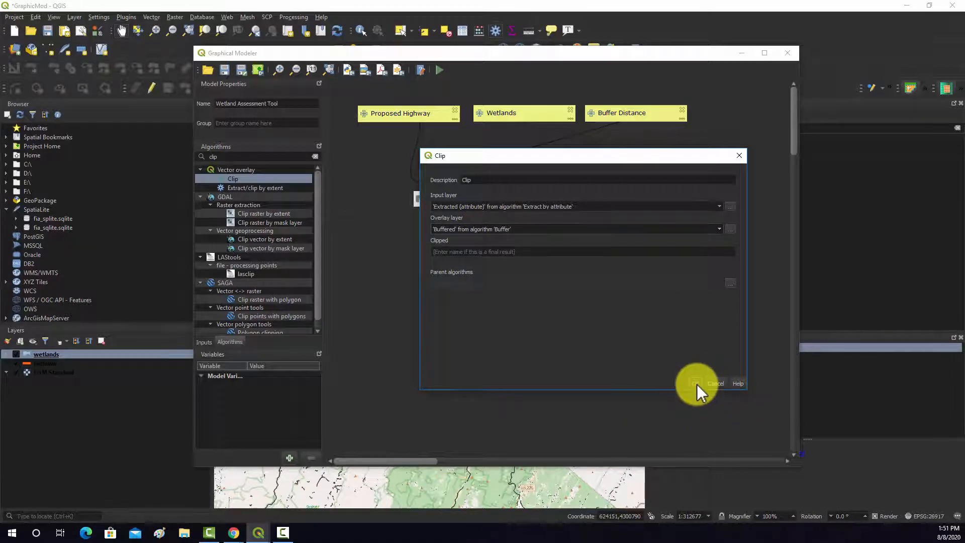
click(697, 383)
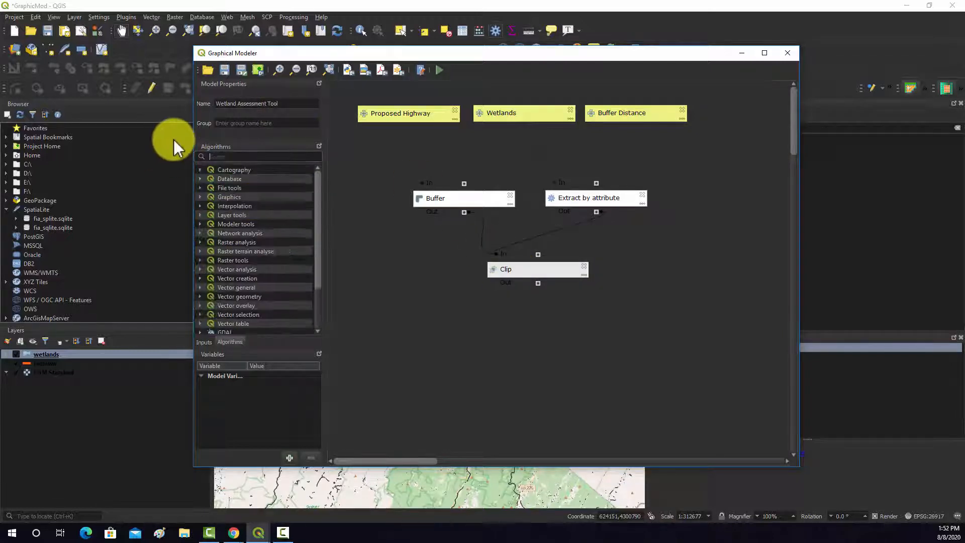
- Add a Field calculator step on the Clip output creating a Float field named new_area
click(237, 269)
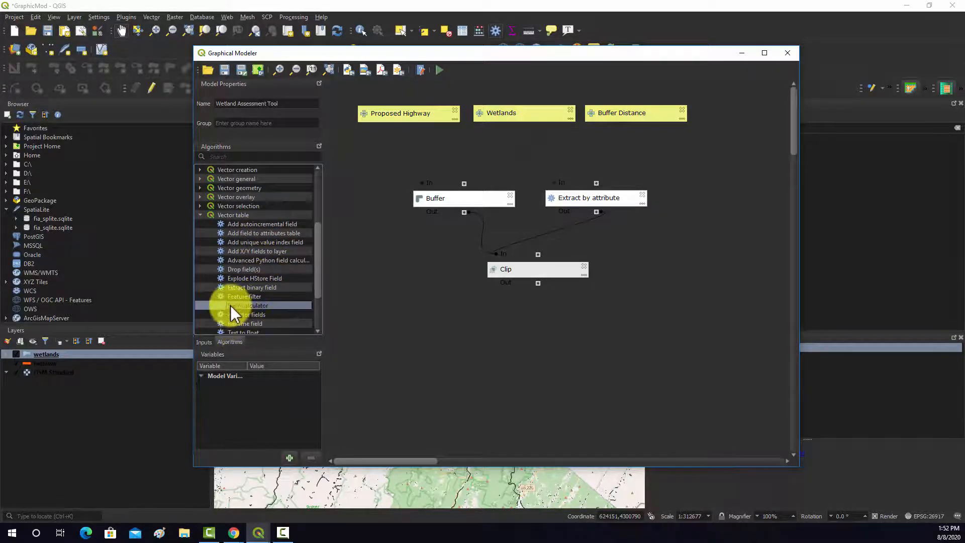
double_click(247, 305)
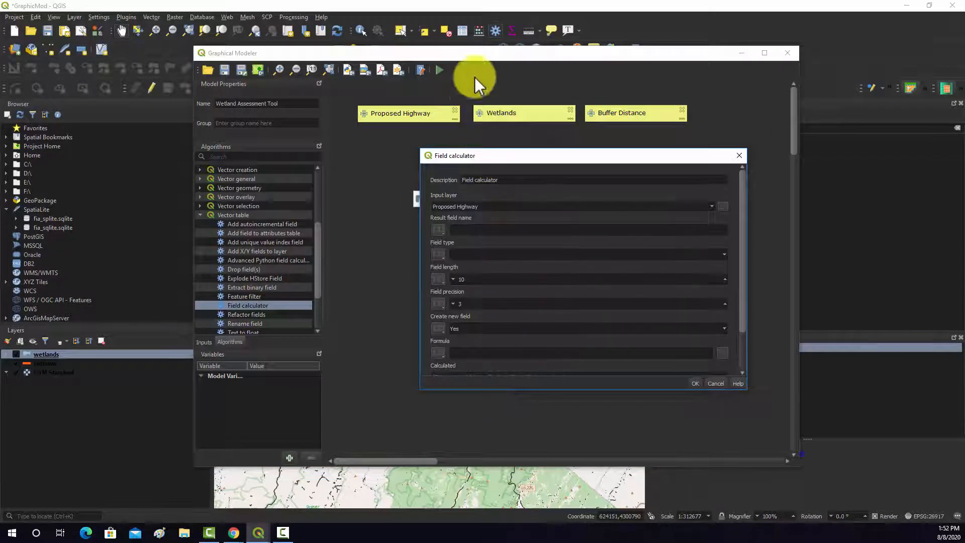
click(711, 206)
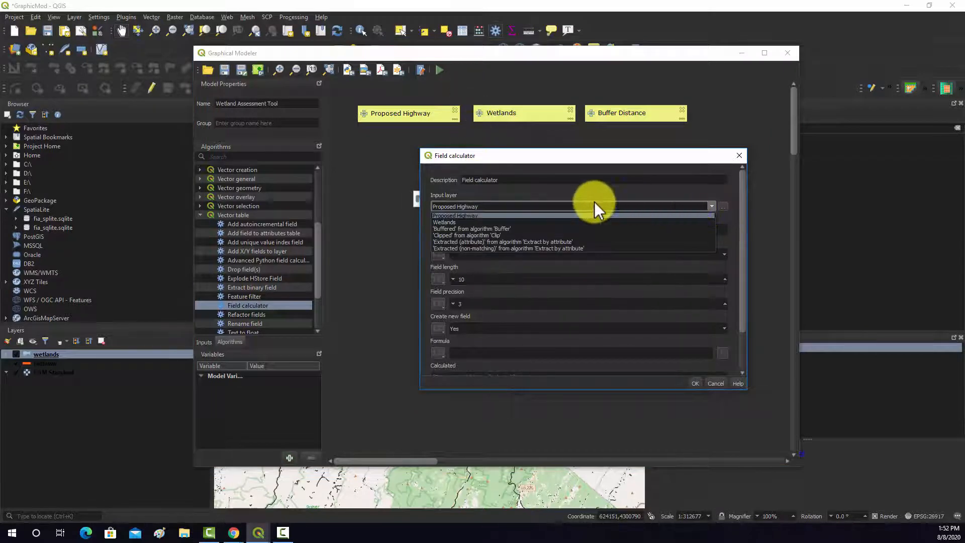
click(468, 235)
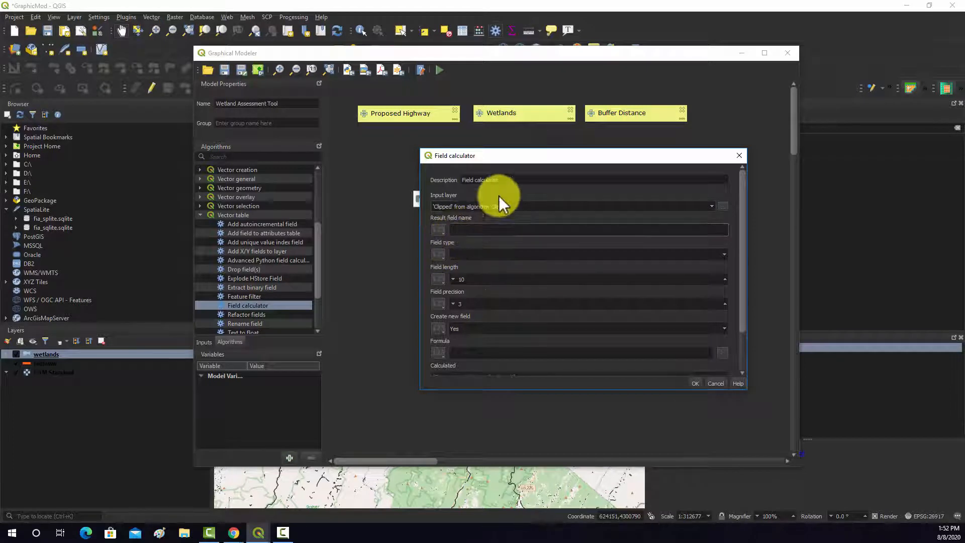
text(new_area)
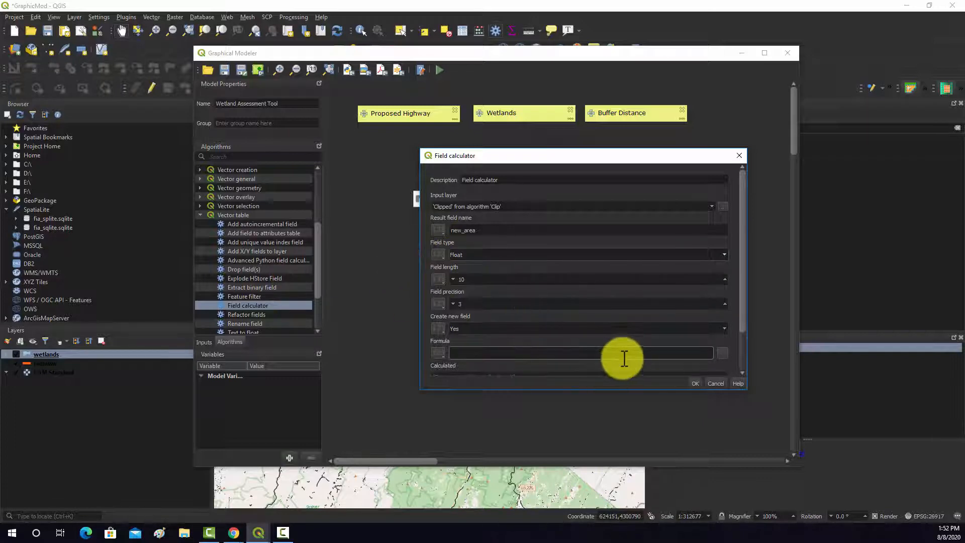
scroll(down, 3)
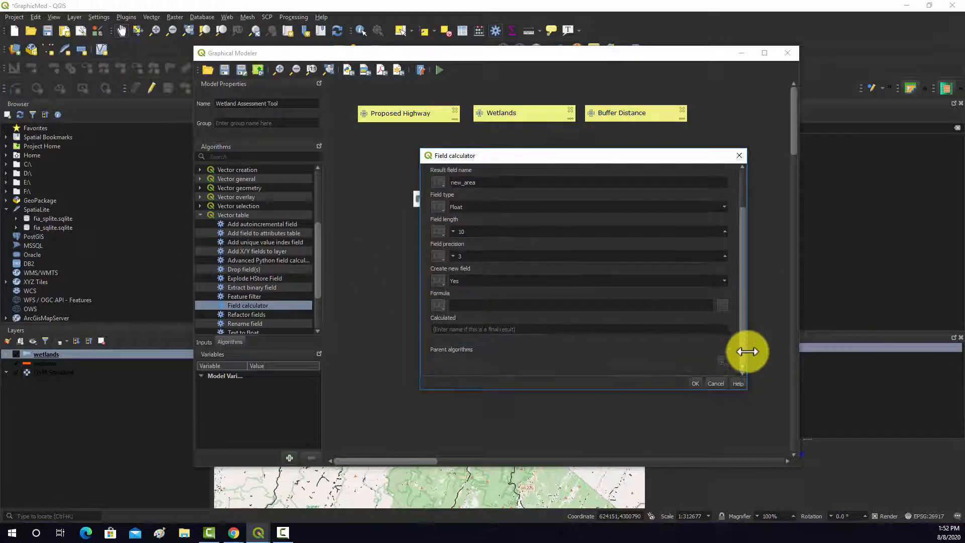
click(721, 305)
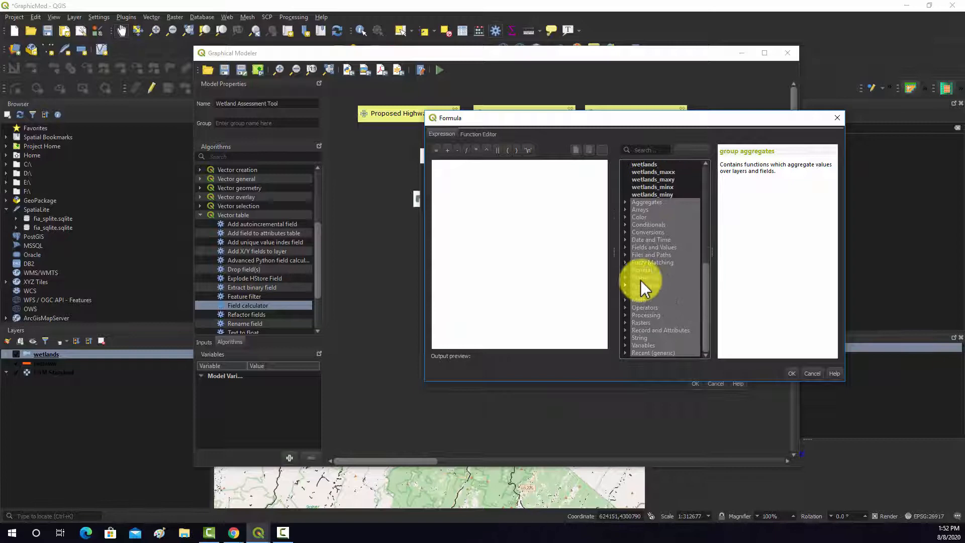
- Set the new_area formula to $area * 0.0001 and confirm the Field calculator step
click(644, 277)
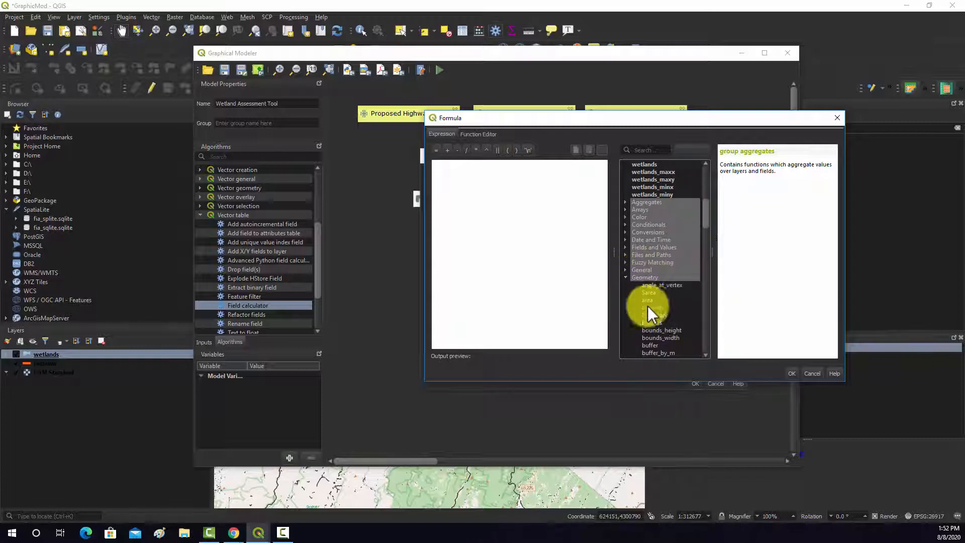
double_click(648, 292)
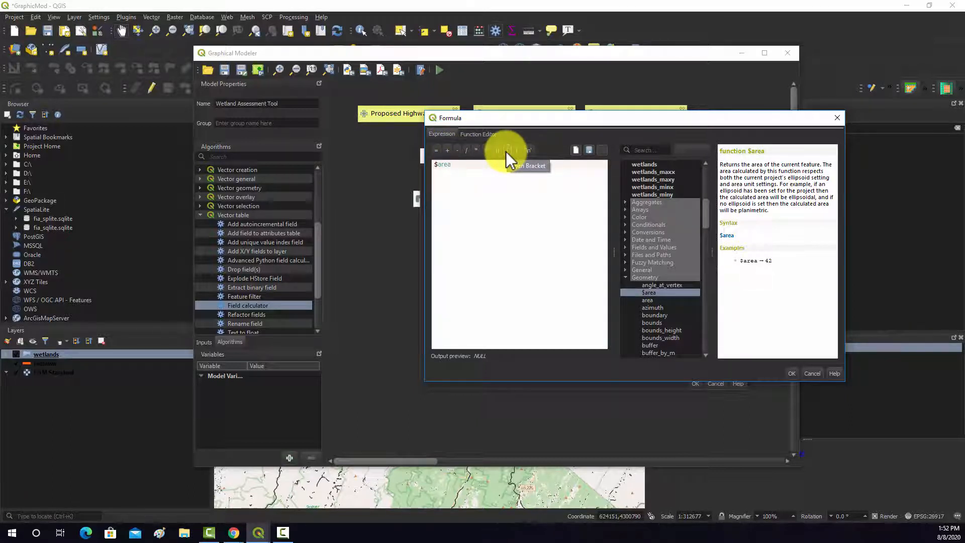
text(* 0)
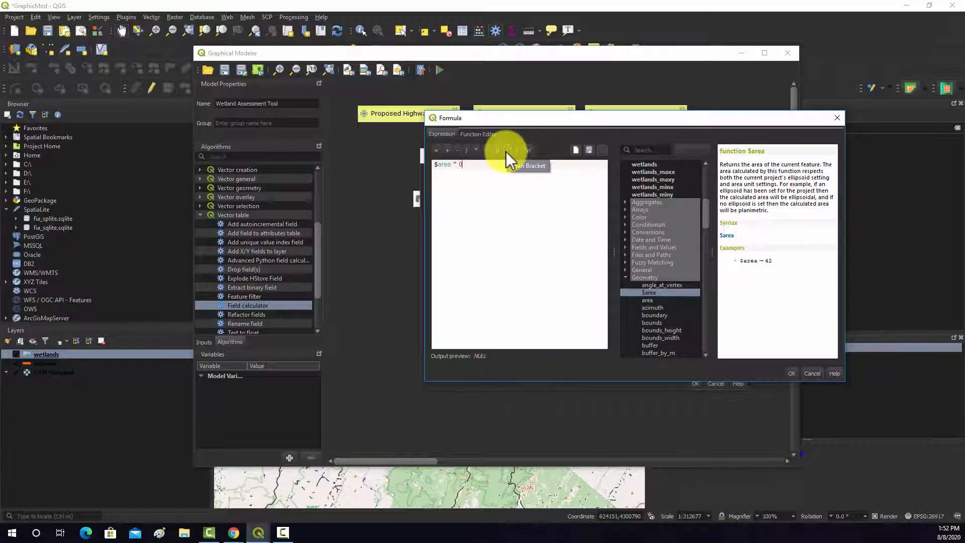
text(.0001)
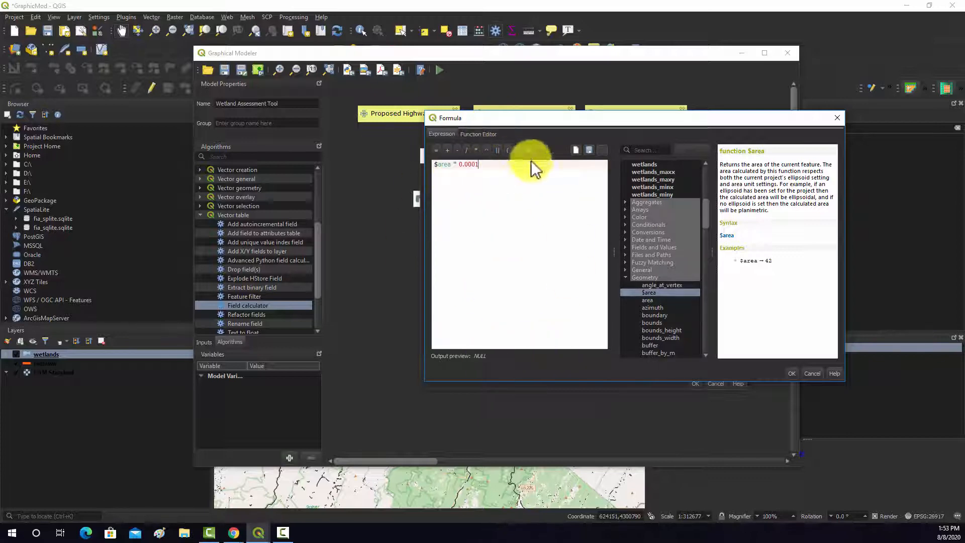
mouse_move(814, 239)
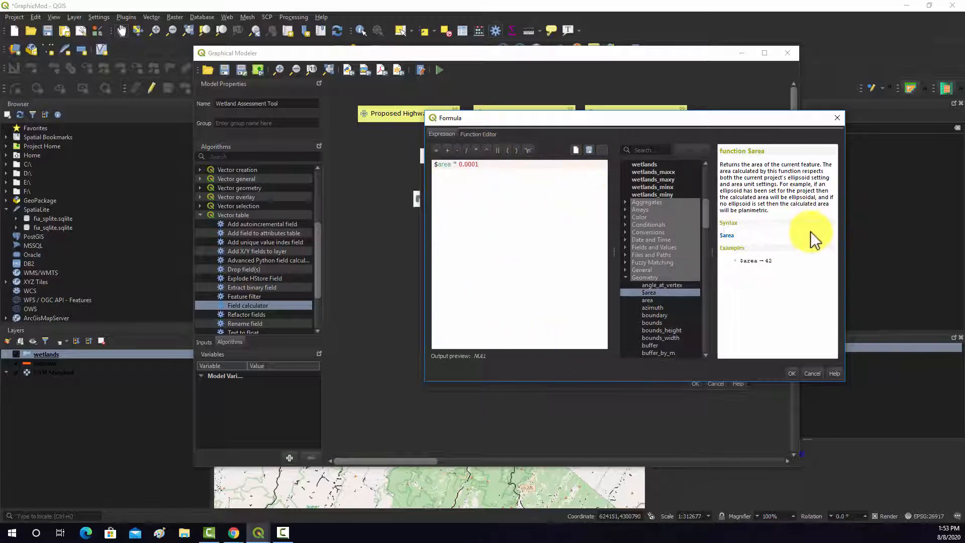
mouse_move(757, 314)
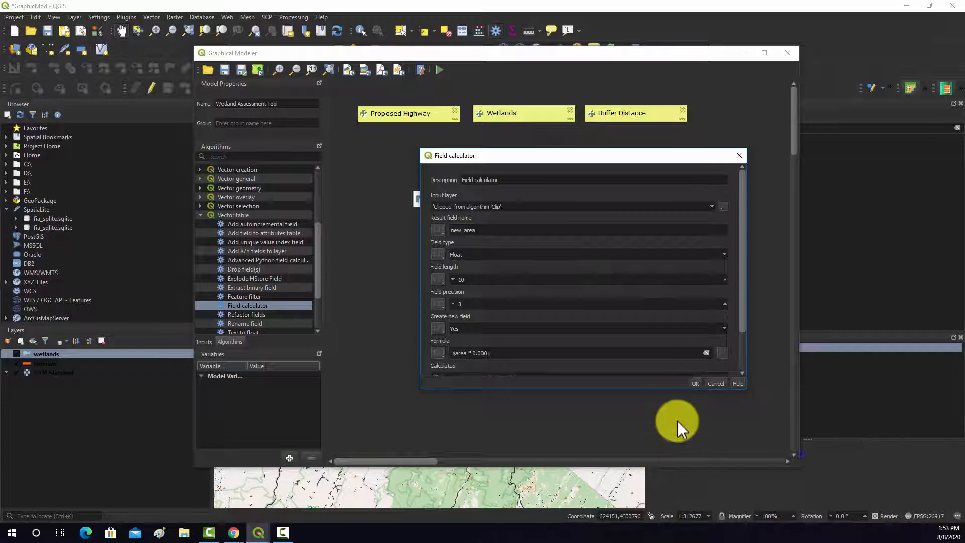
click(694, 383)
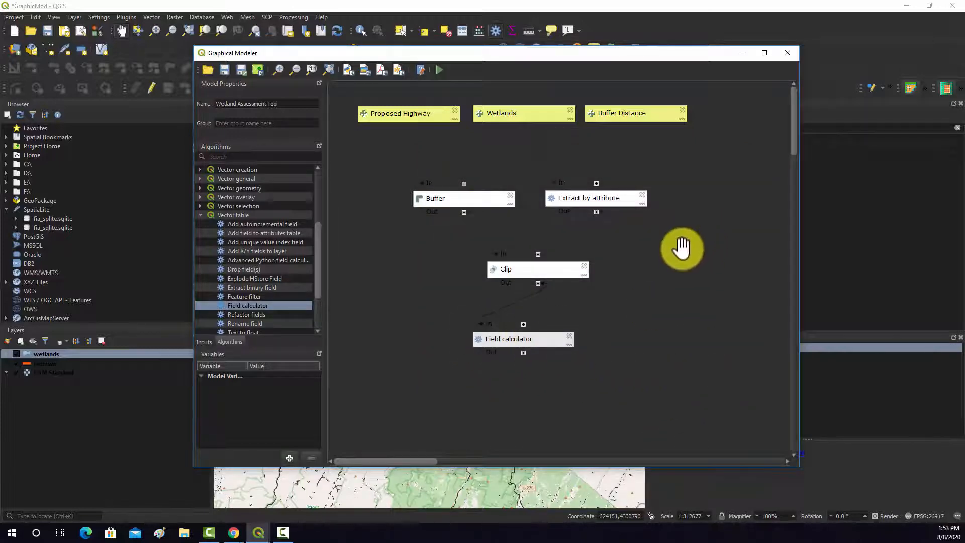
mouse_move(469, 302)
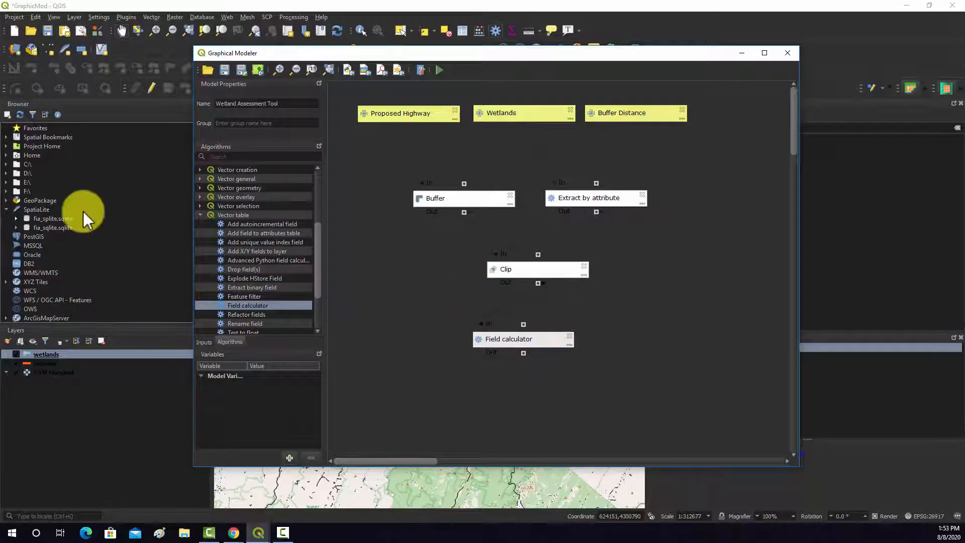
click(259, 157)
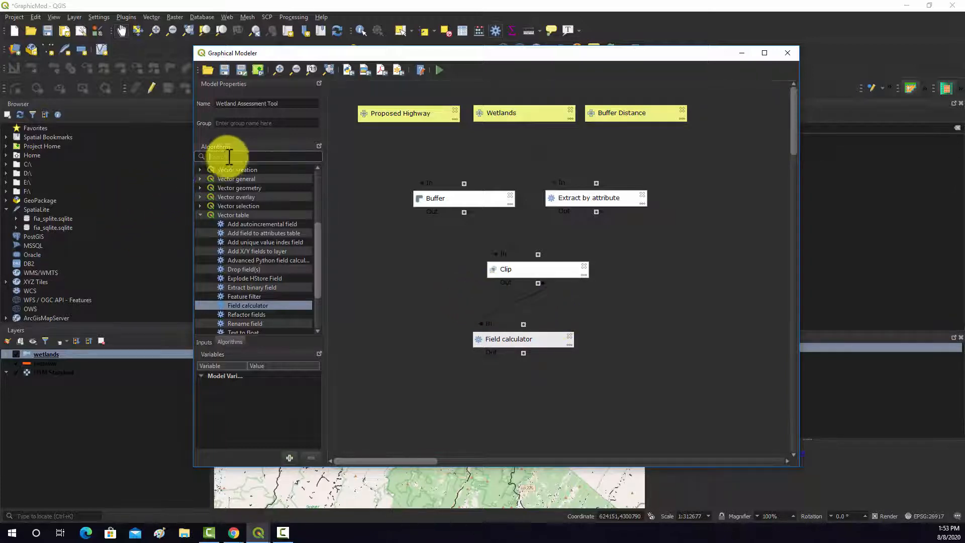
- Add Basic statistics for fields on new_area, outputting WetlandAssessmentReport, and reposition its output node
text(summ)
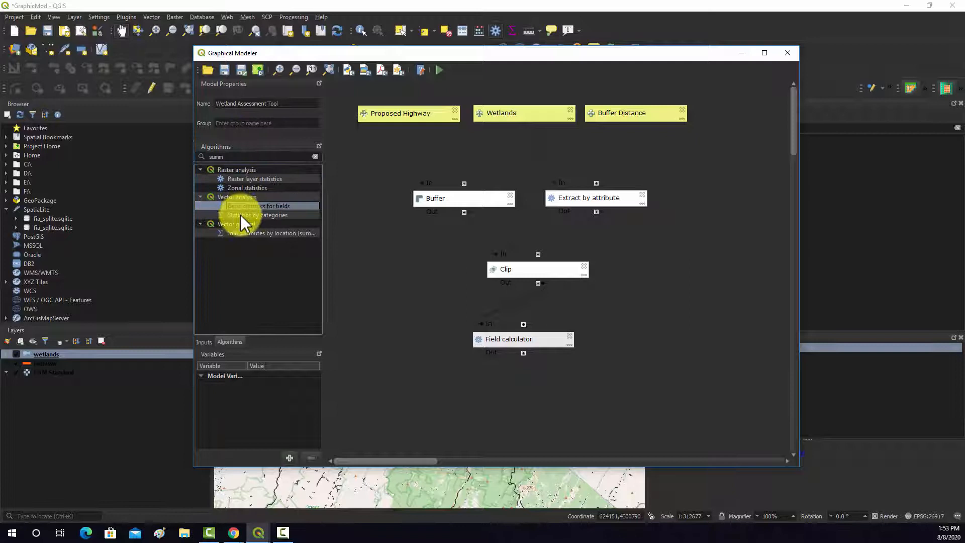
double_click(258, 205)
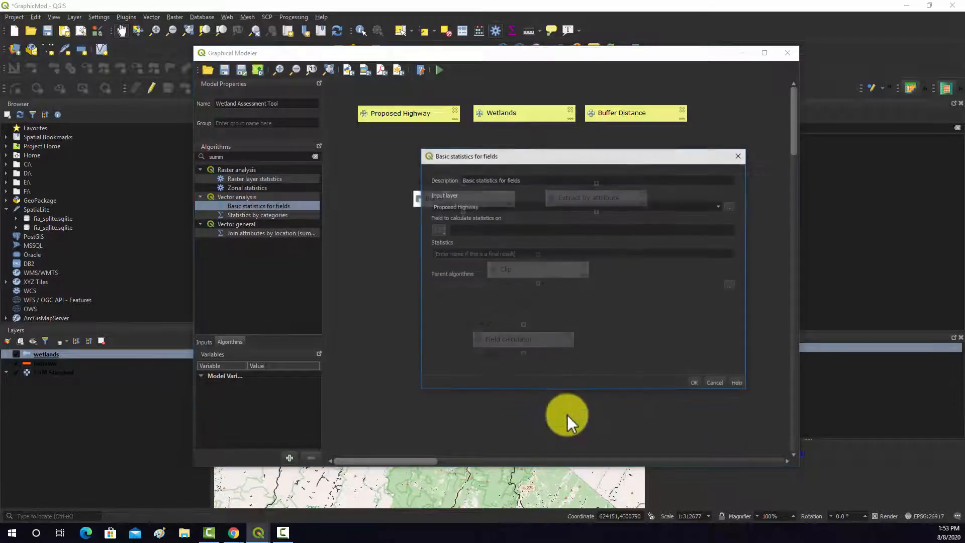
click(718, 207)
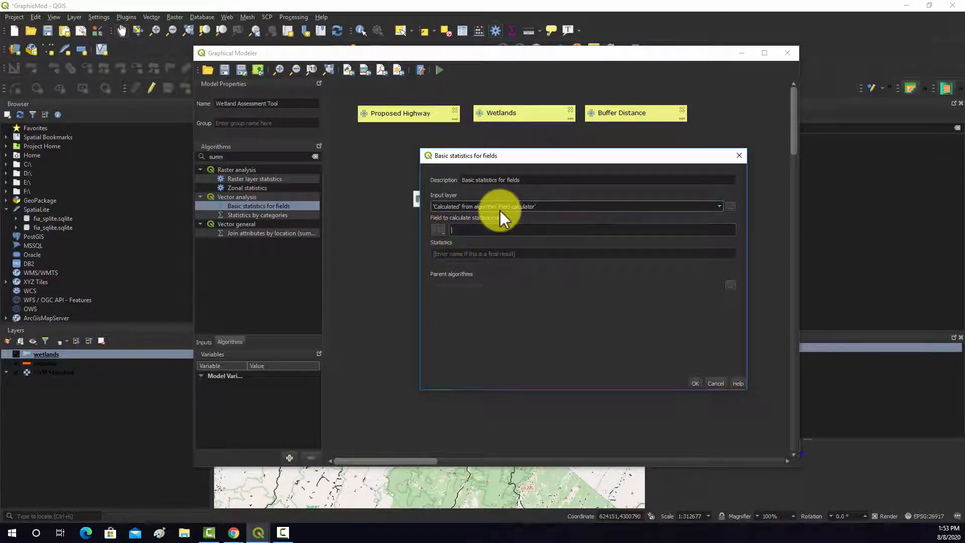
text(new_area)
click(583, 253)
text(Wetland Assessment Report)
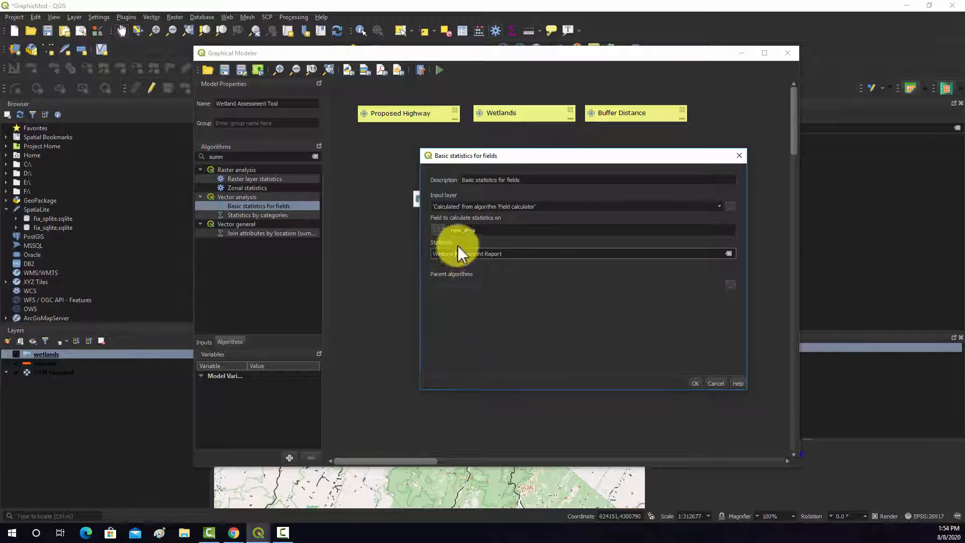
click(483, 253)
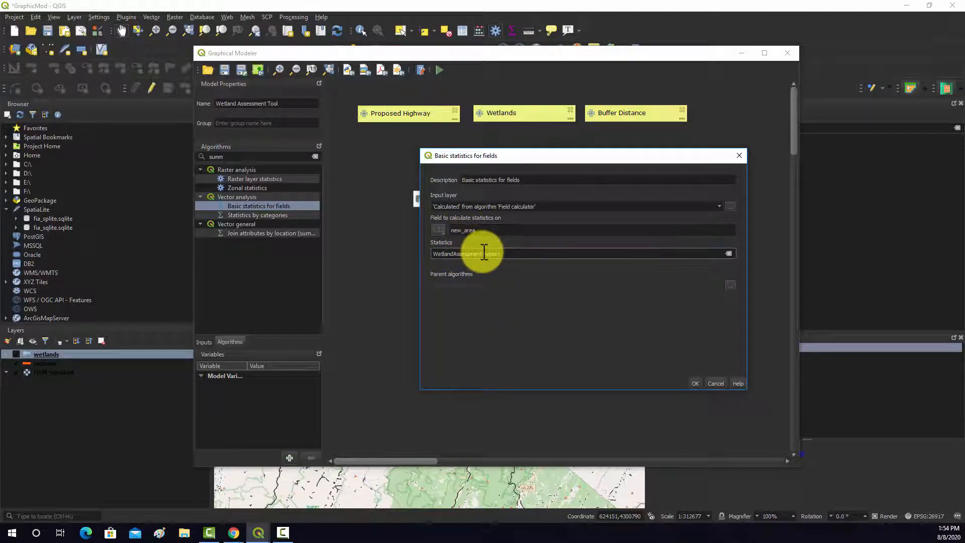
mouse_move(512, 202)
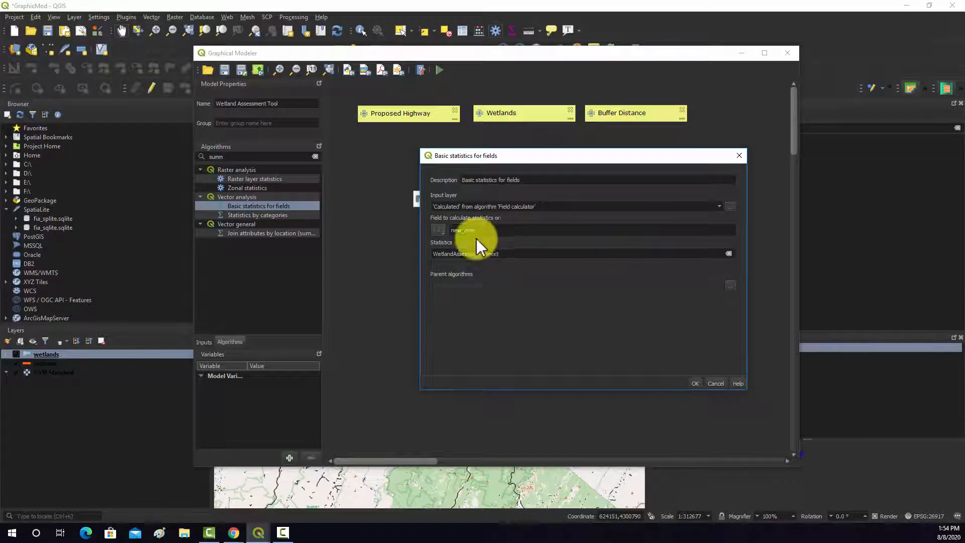
mouse_move(702, 480)
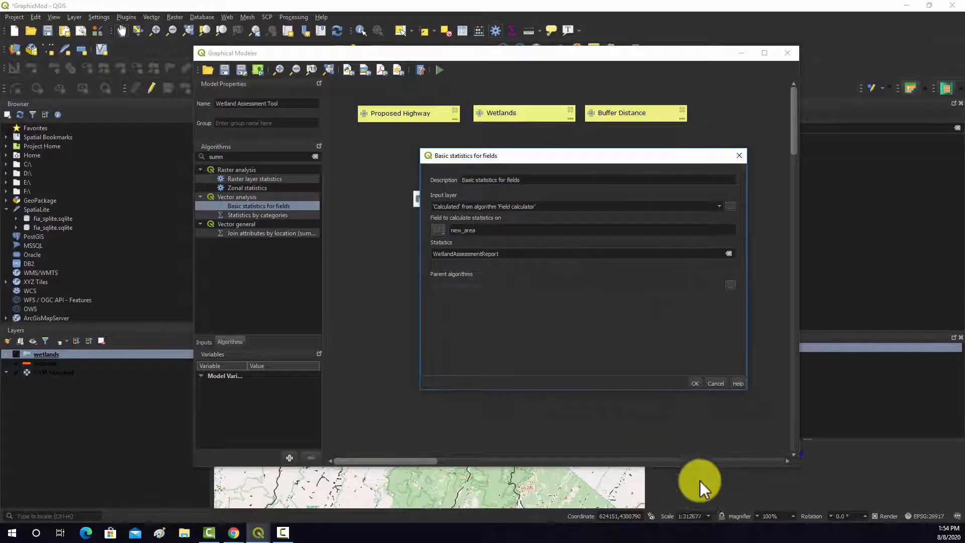
click(695, 383)
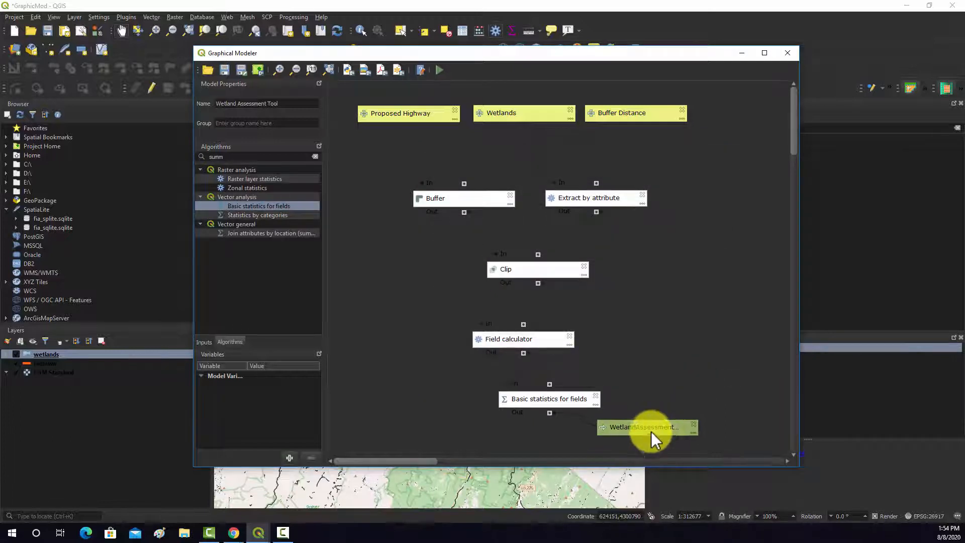
drag(647, 426, 663, 434)
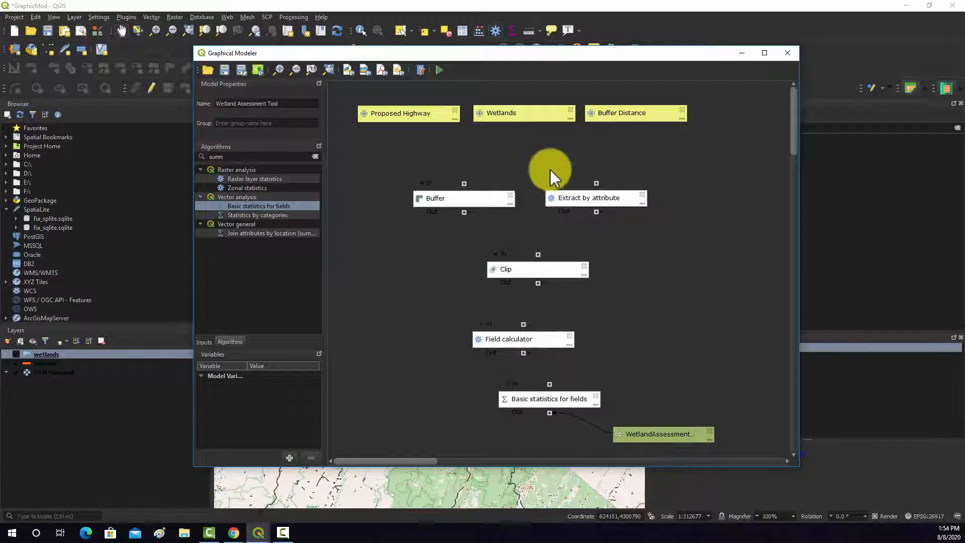
- Review the Buffer, Extract by attribute, Field calculator and statistics settings, then save the model
click(225, 69)
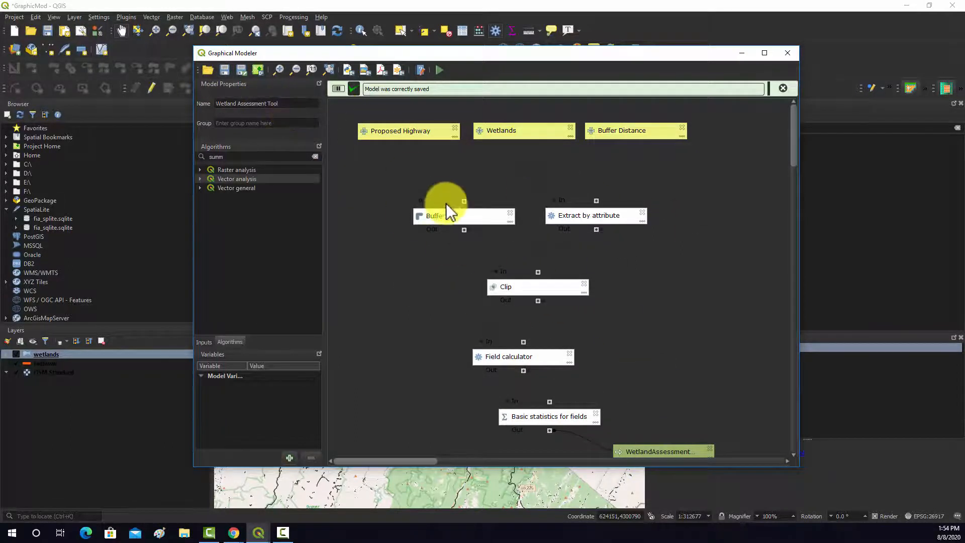
double_click(444, 216)
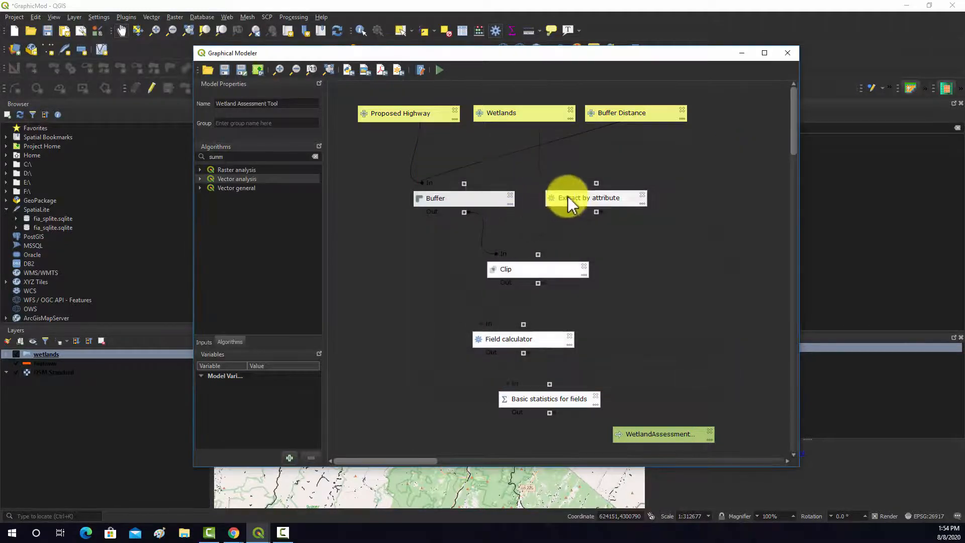
double_click(588, 198)
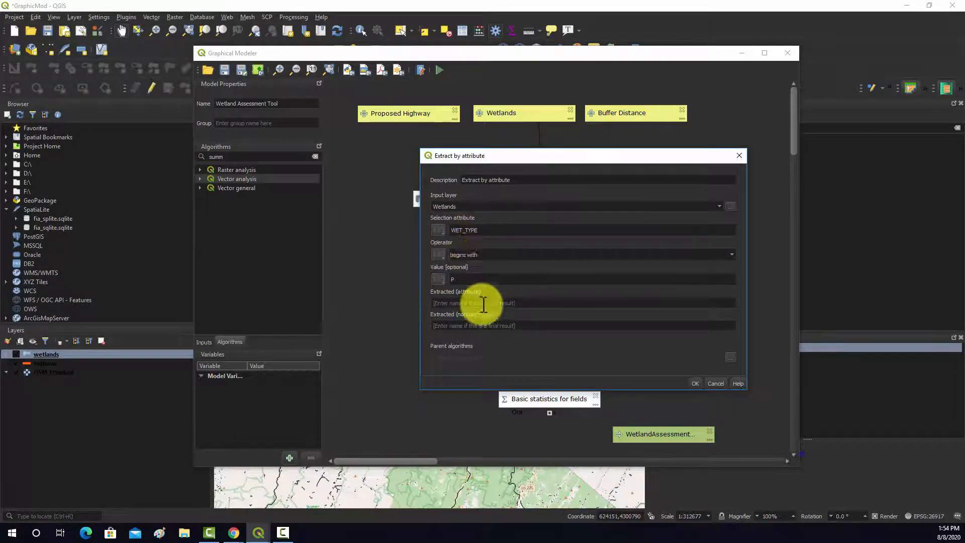
mouse_move(480, 249)
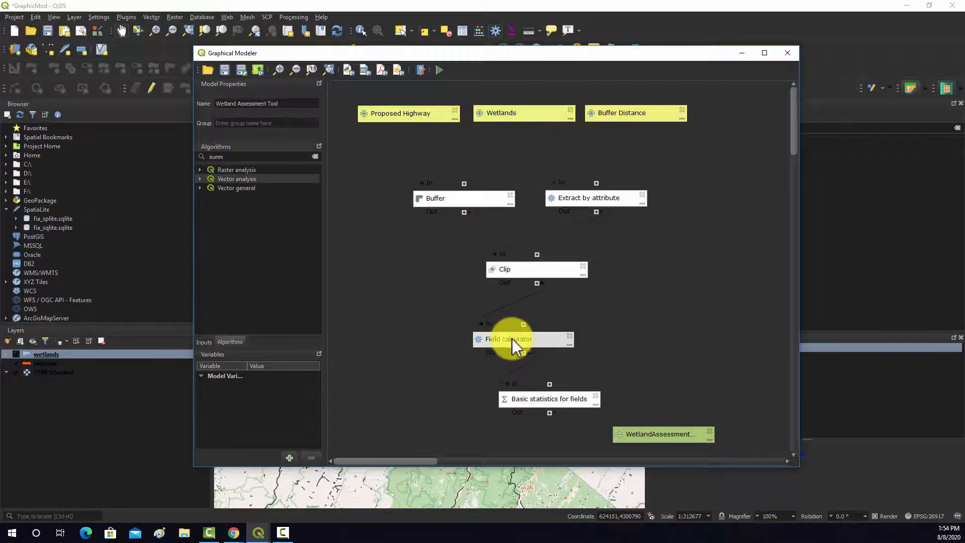
double_click(507, 338)
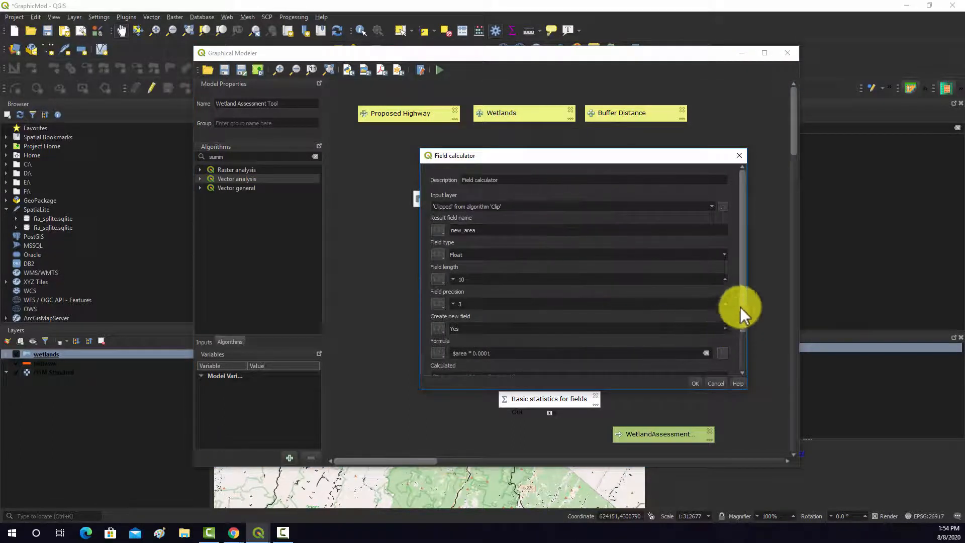
click(715, 384)
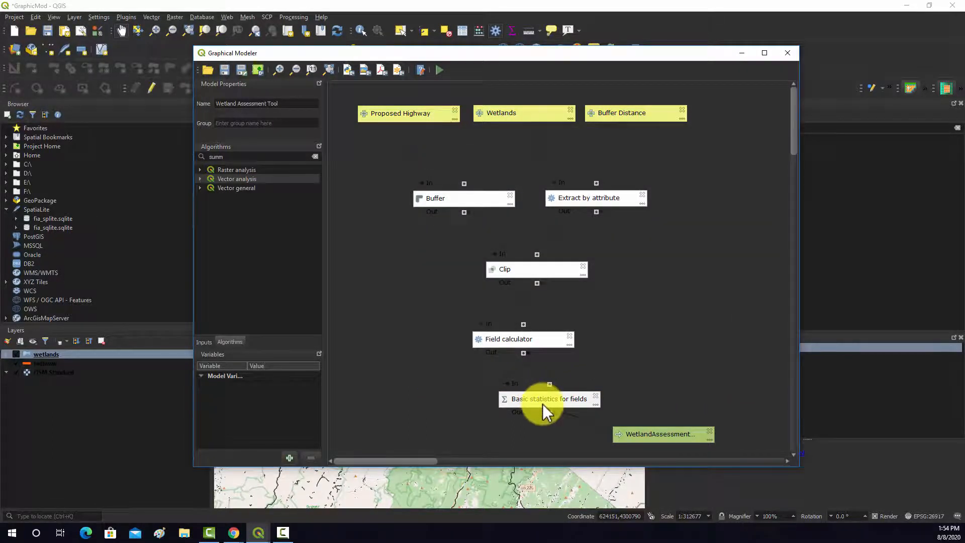
double_click(549, 399)
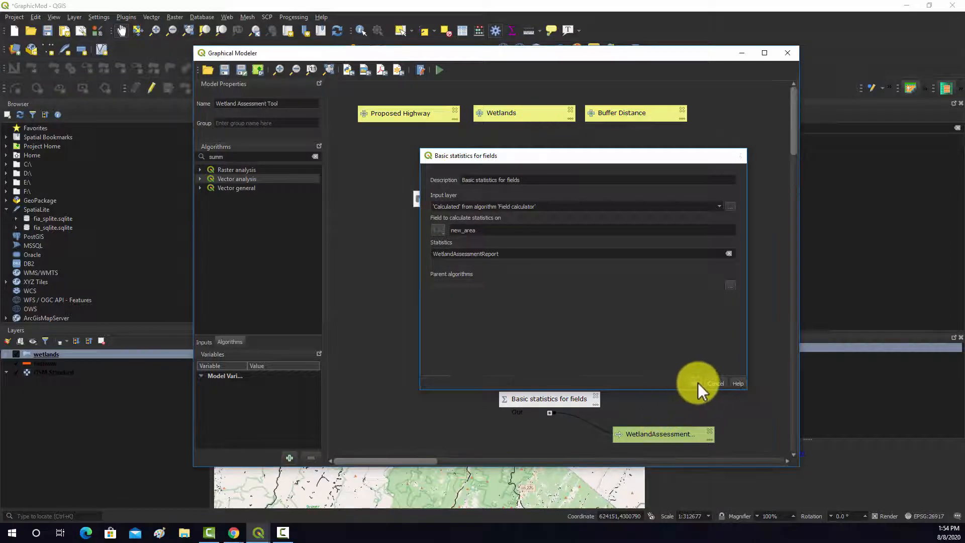
click(715, 383)
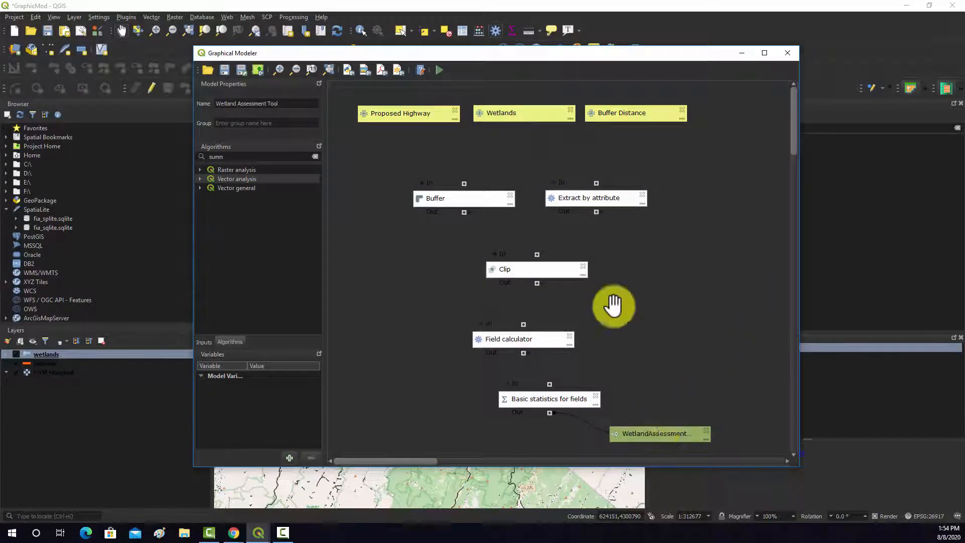
click(348, 69)
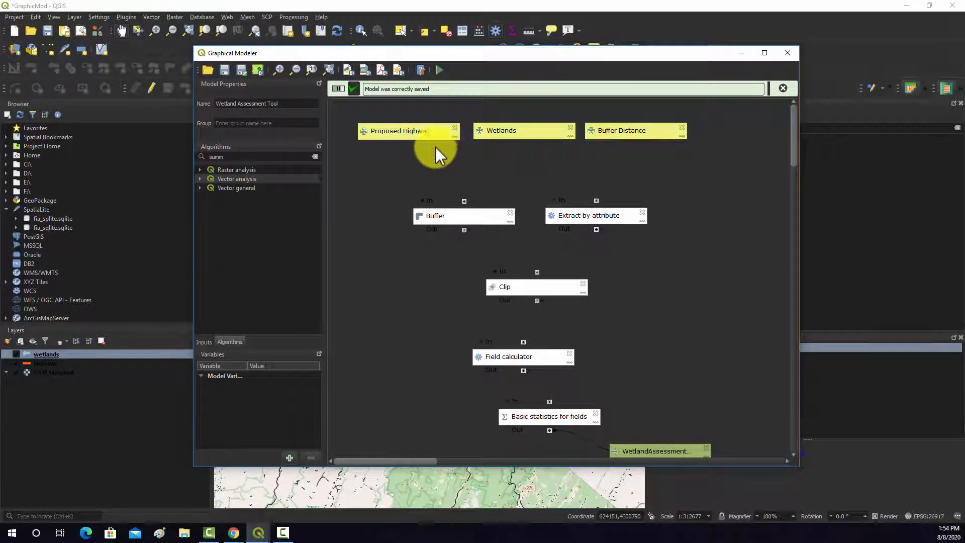
- Configure the model run with highway as Proposed Highway and report file impact_wetlands6.html
click(438, 69)
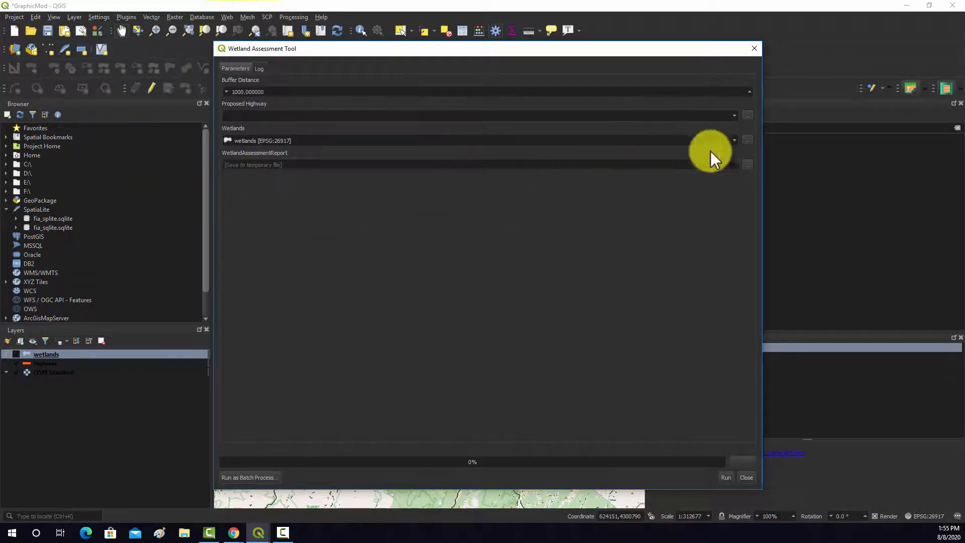
click(480, 116)
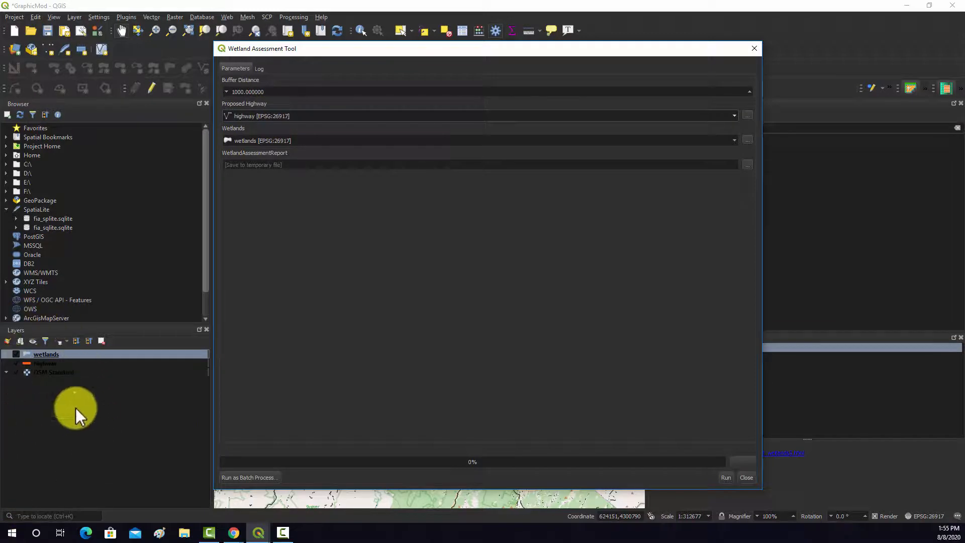
mouse_move(698, 230)
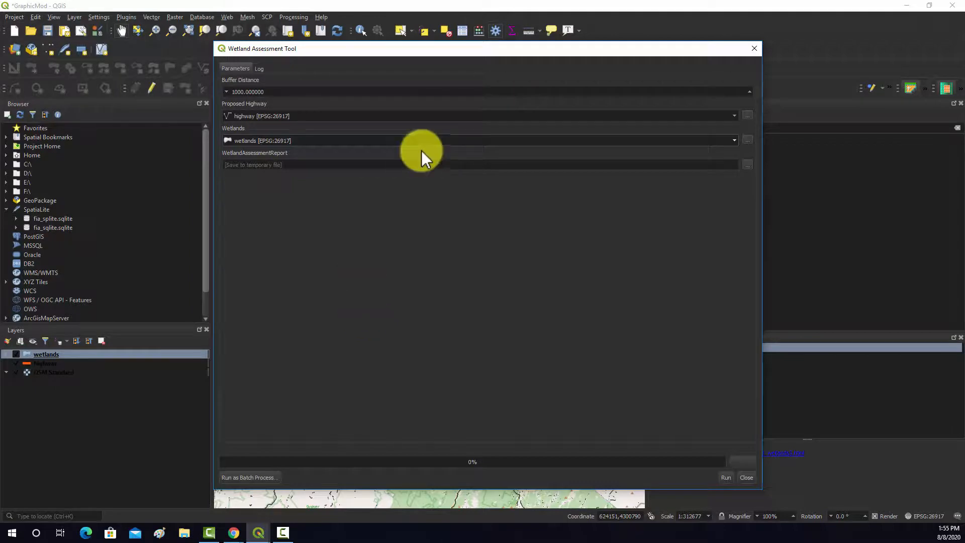
click(747, 164)
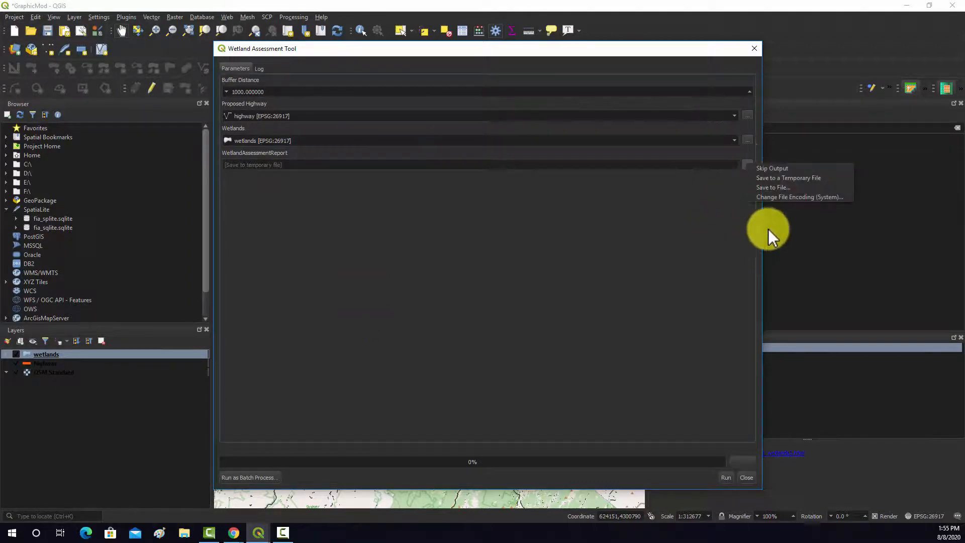
click(773, 187)
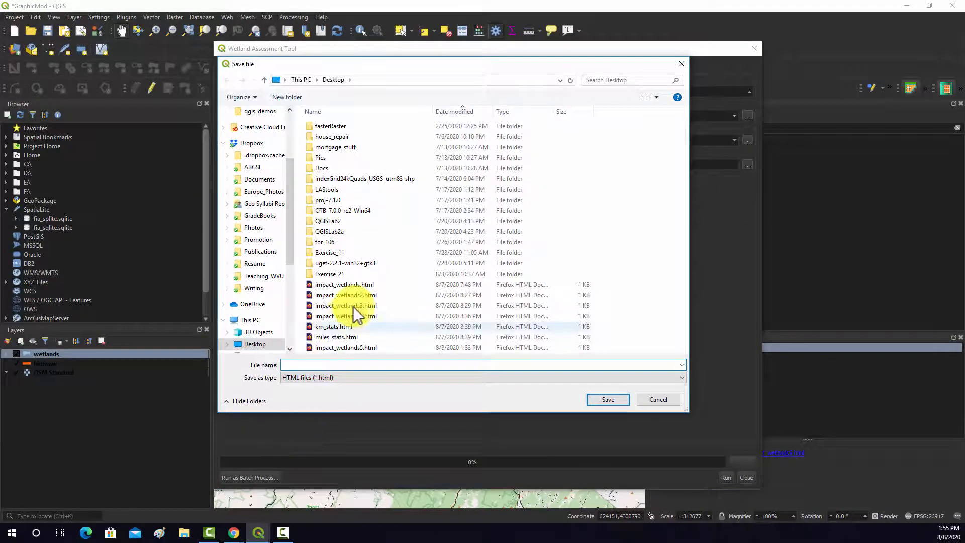
click(346, 348)
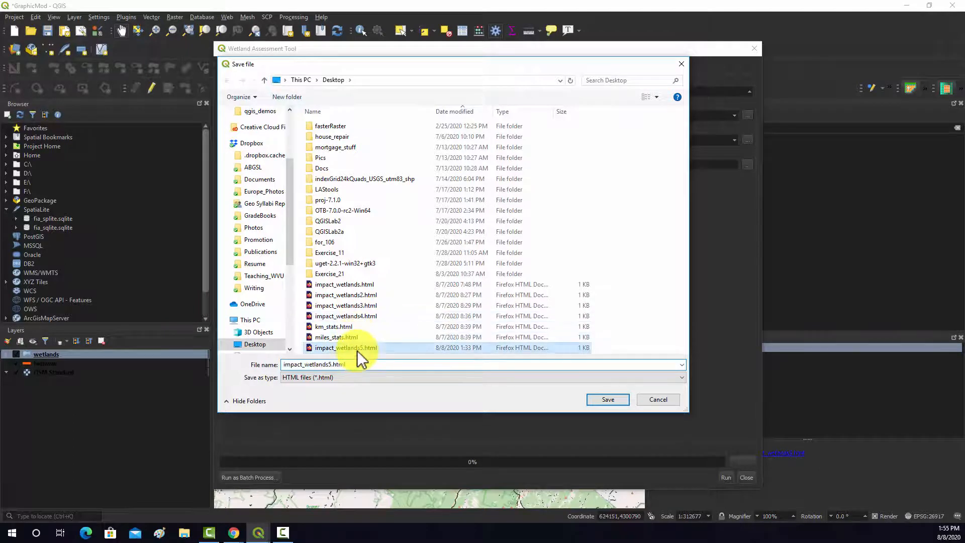
click(346, 316)
text(6)
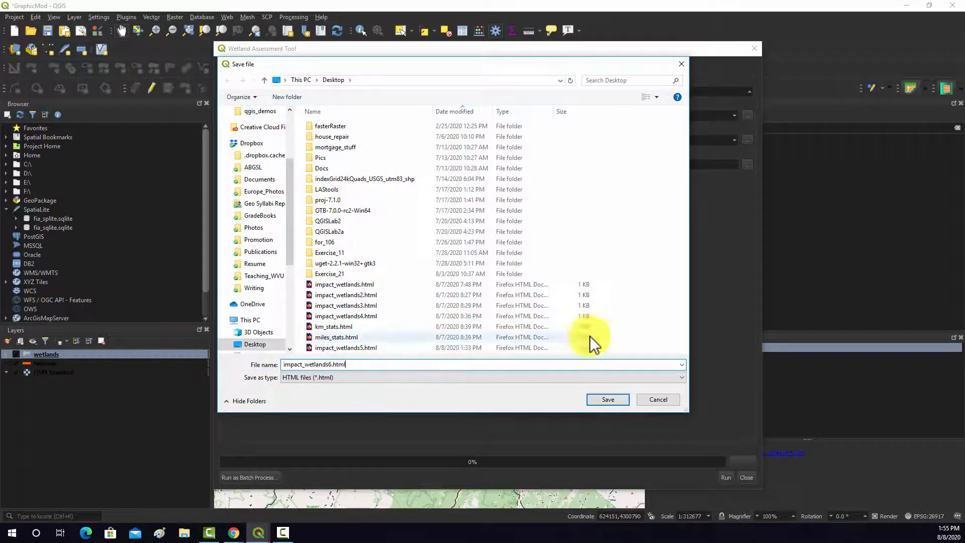
mouse_move(434, 381)
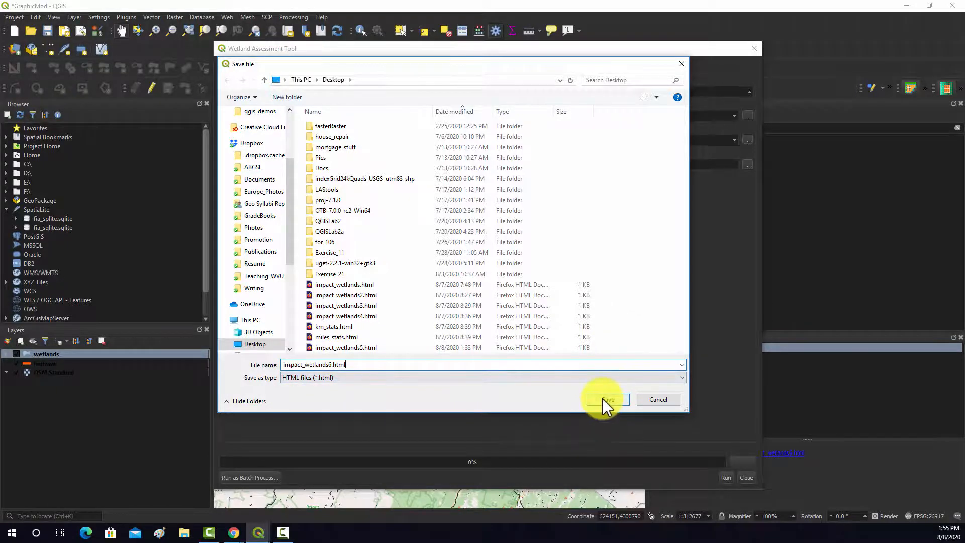
click(606, 398)
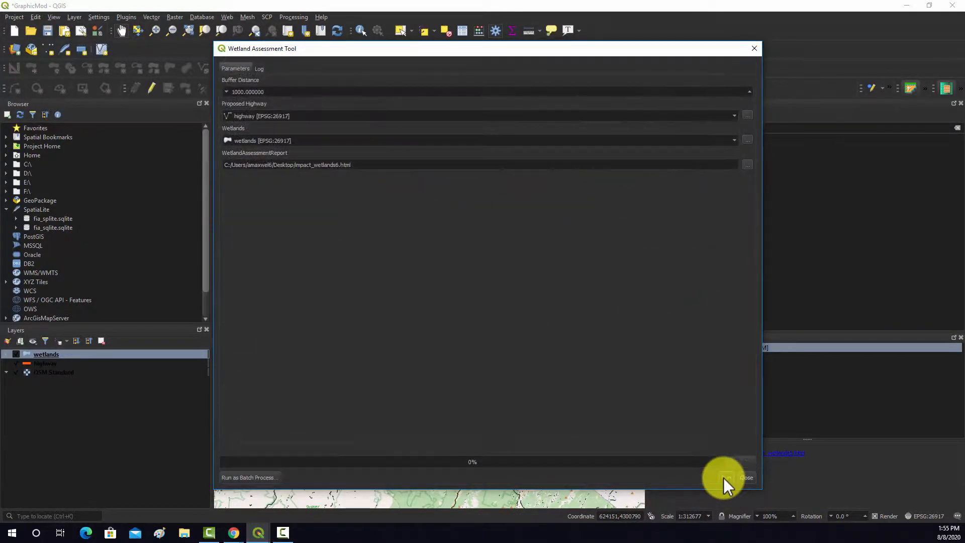
- Execute the model, check the log, and open the generated WetlandAssessmentReport result
click(725, 480)
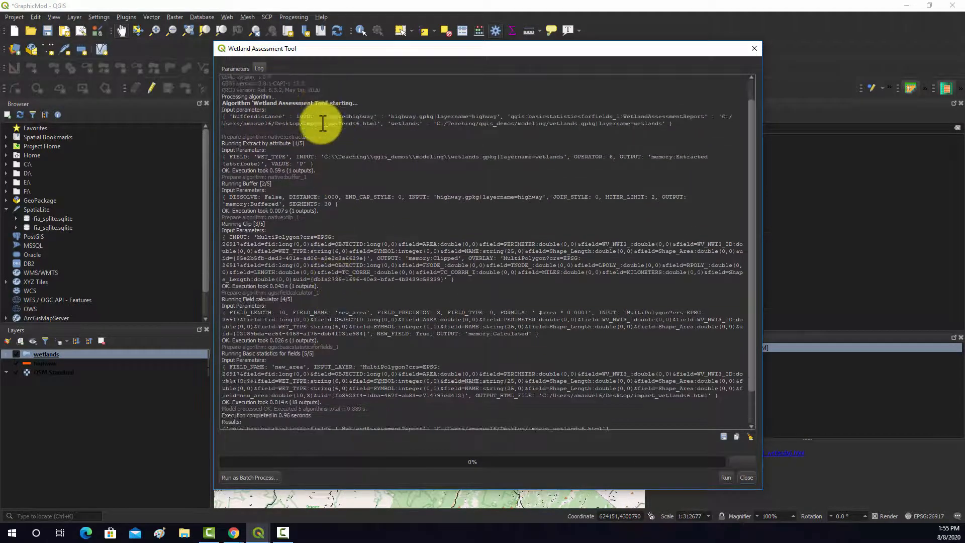
scroll(down, 3)
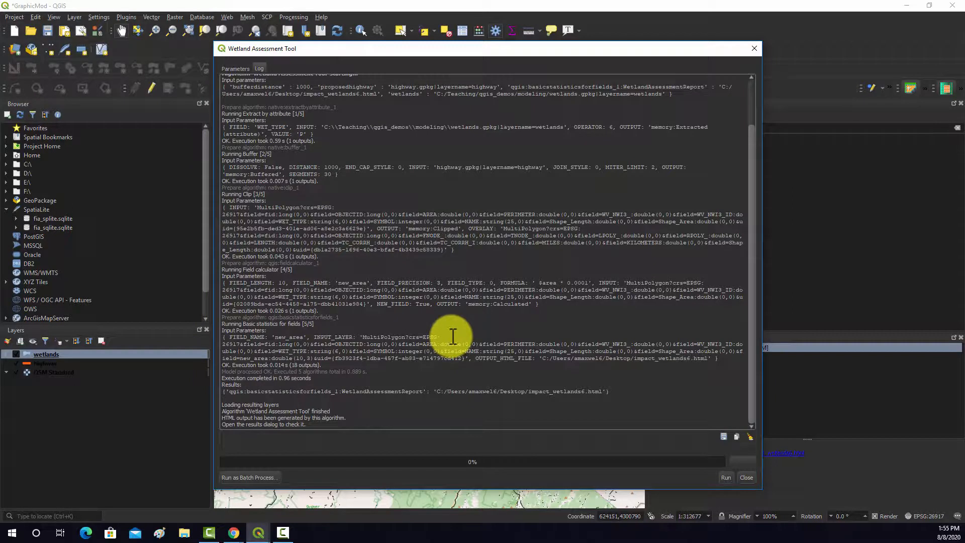
mouse_move(378, 243)
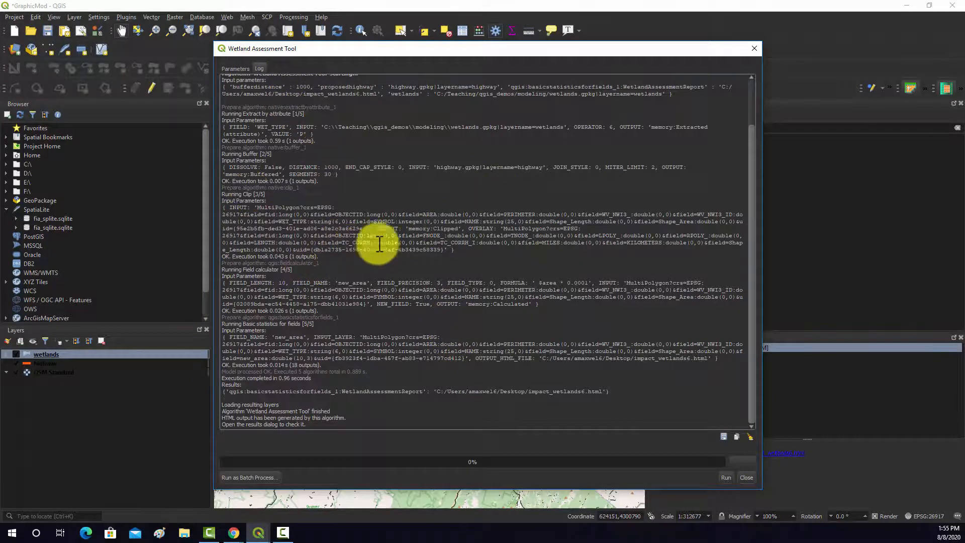
mouse_move(511, 15)
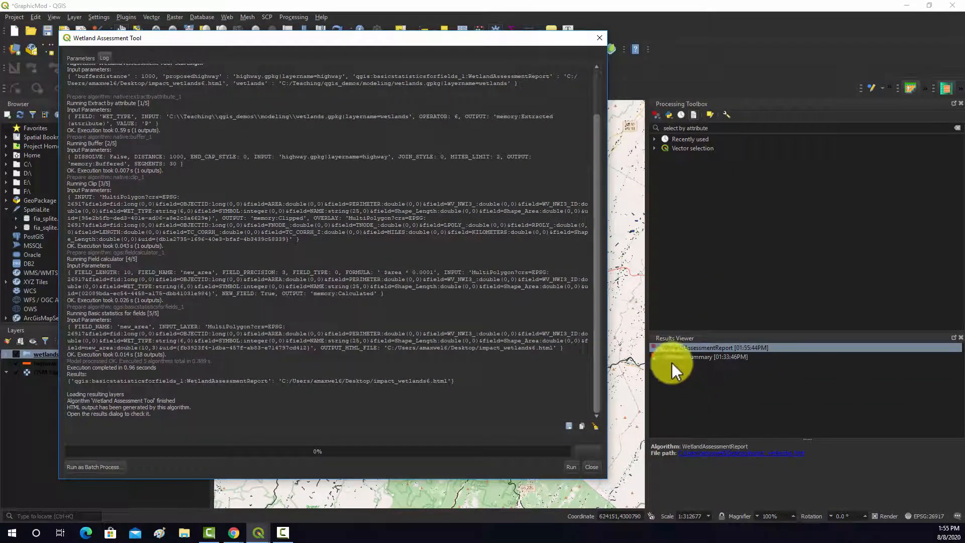
click(708, 348)
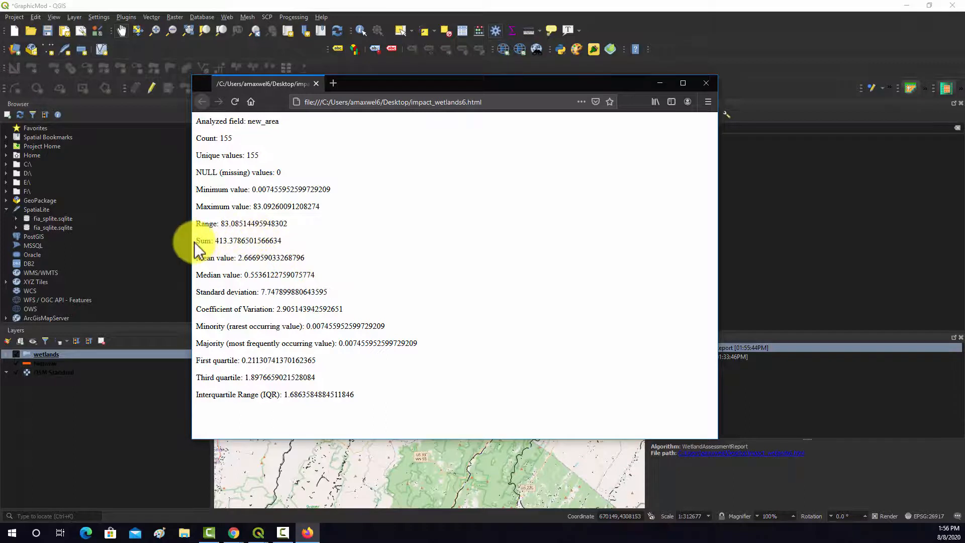
- Highlight the new_area Sum 413.3786501566634, close Firefox, and nudge the QGIS map view
double_click(237, 240)
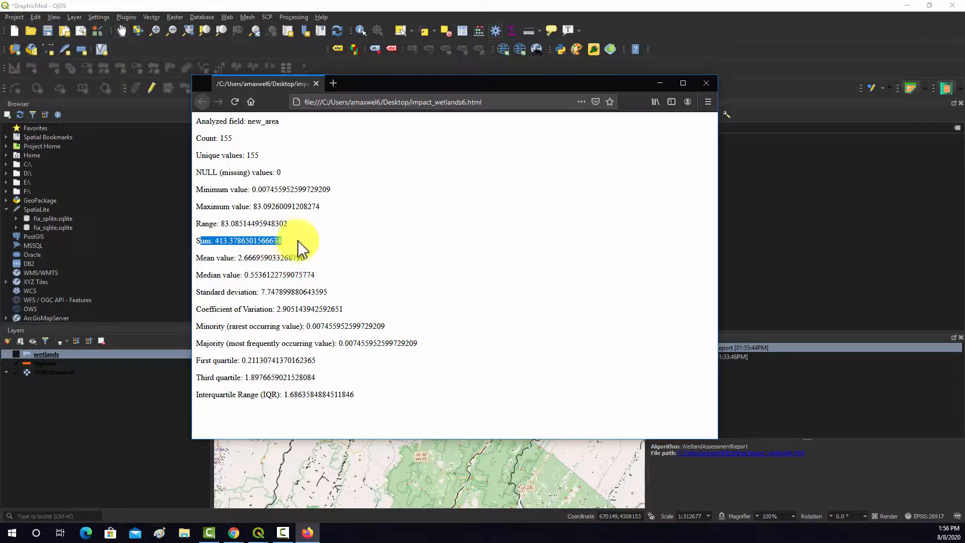
mouse_move(283, 258)
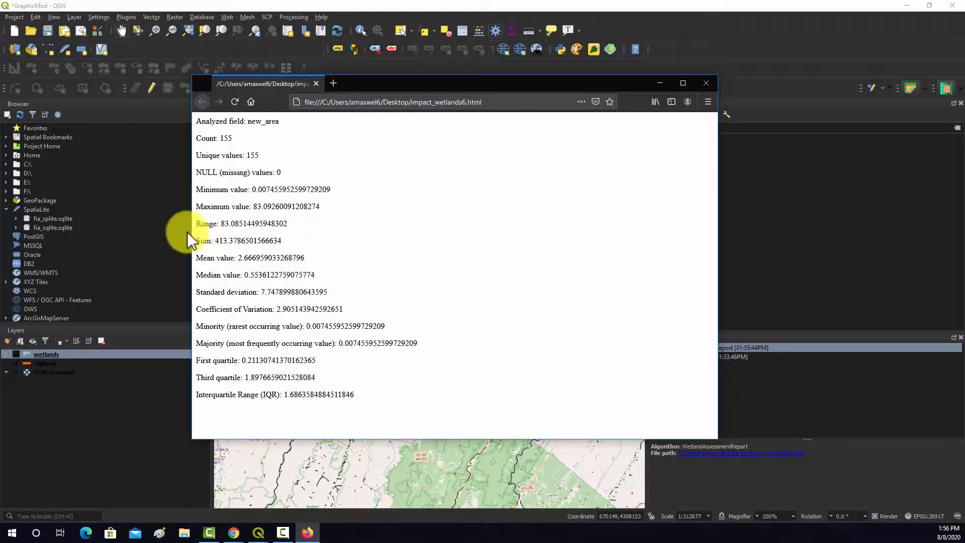
mouse_move(560, 166)
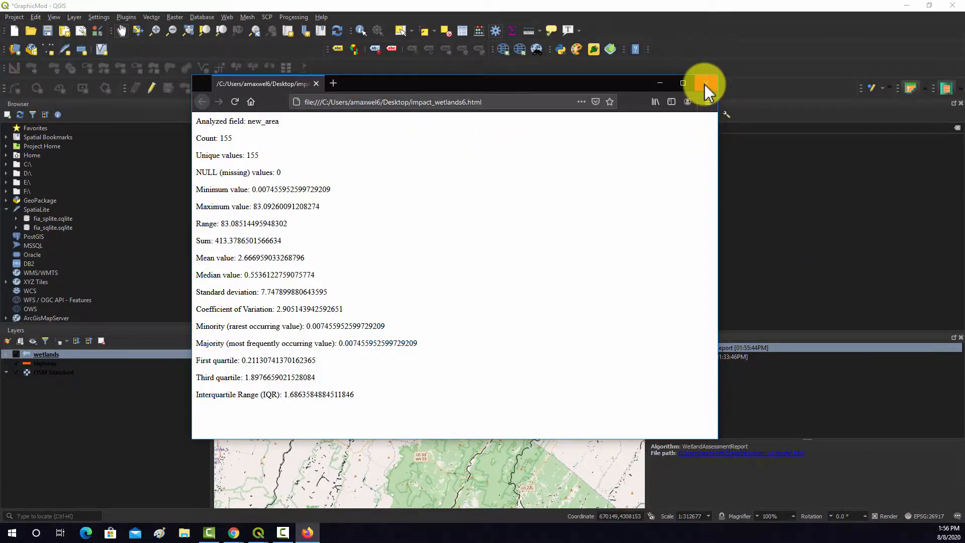
click(706, 83)
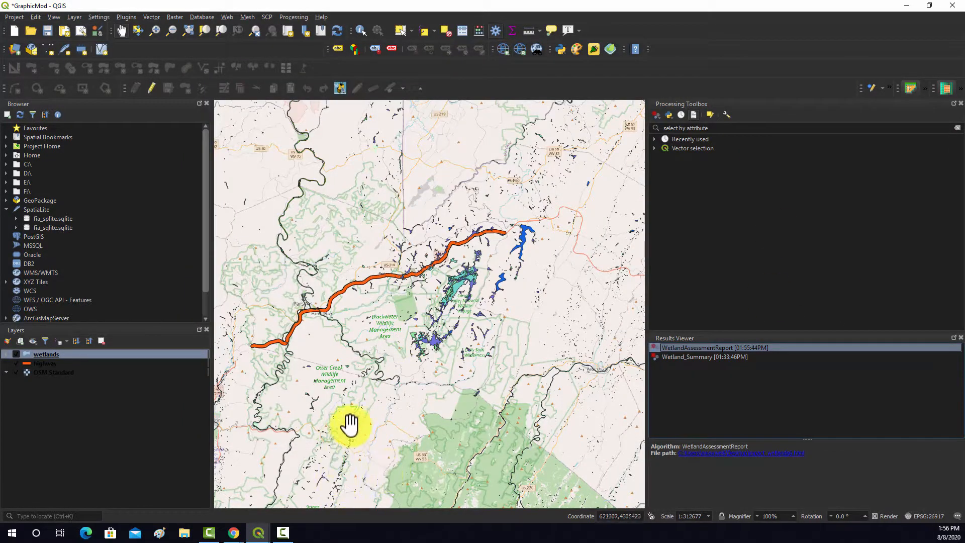
drag(351, 424, 360, 400)
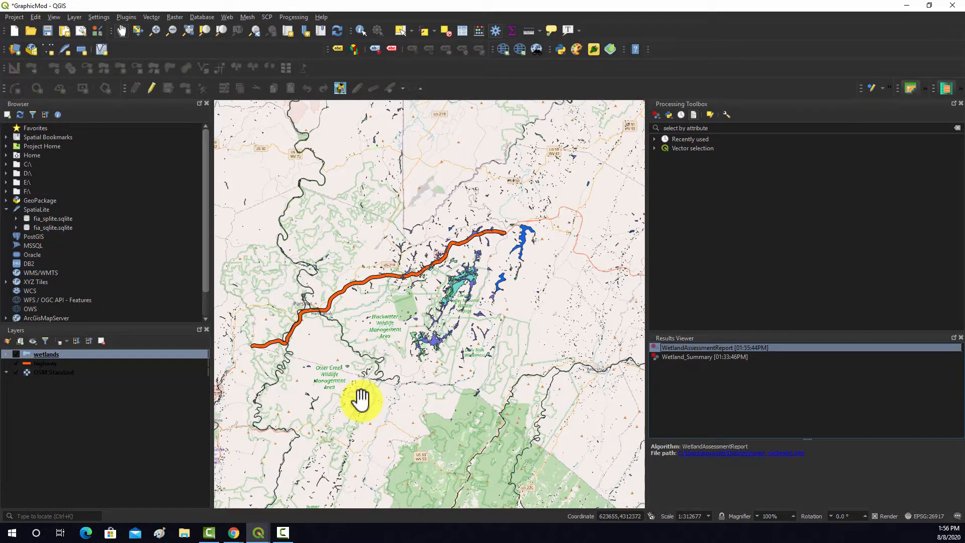